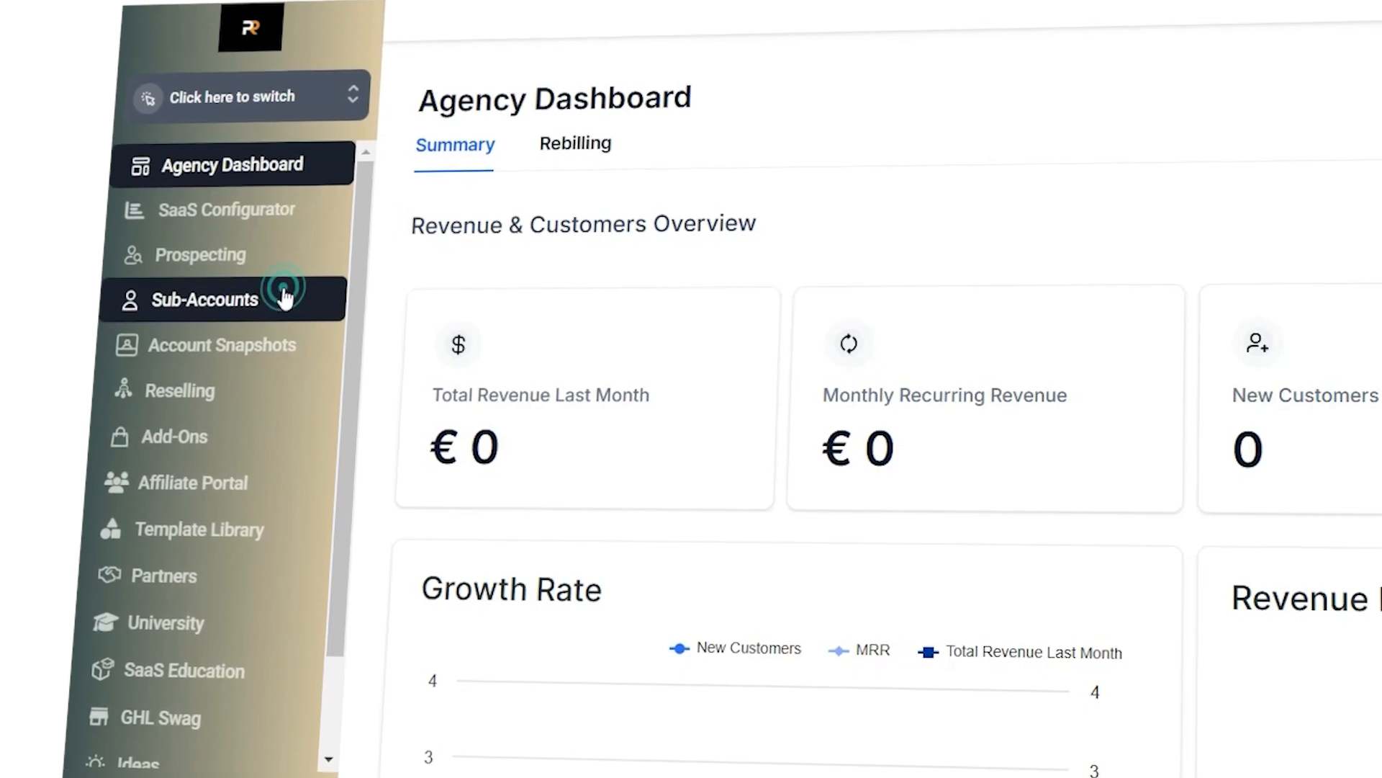
Open the Sub-accounts page listing the existing Productive Road account.
{"action": "left_click", "coordinate": [211, 298]}
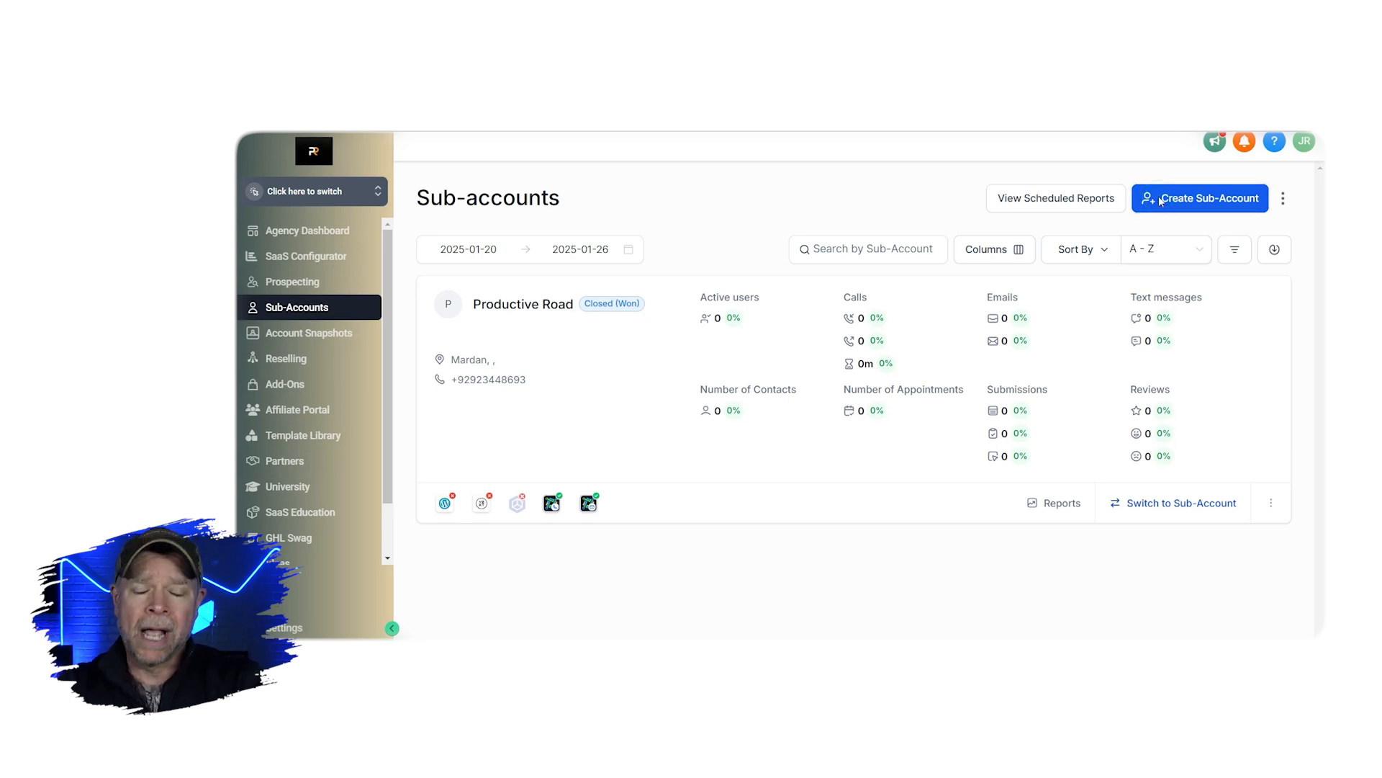
Begin a new regular sub-account using the Blank Snapshot template.
{"action": "left_click", "coordinate": [1199, 197]}
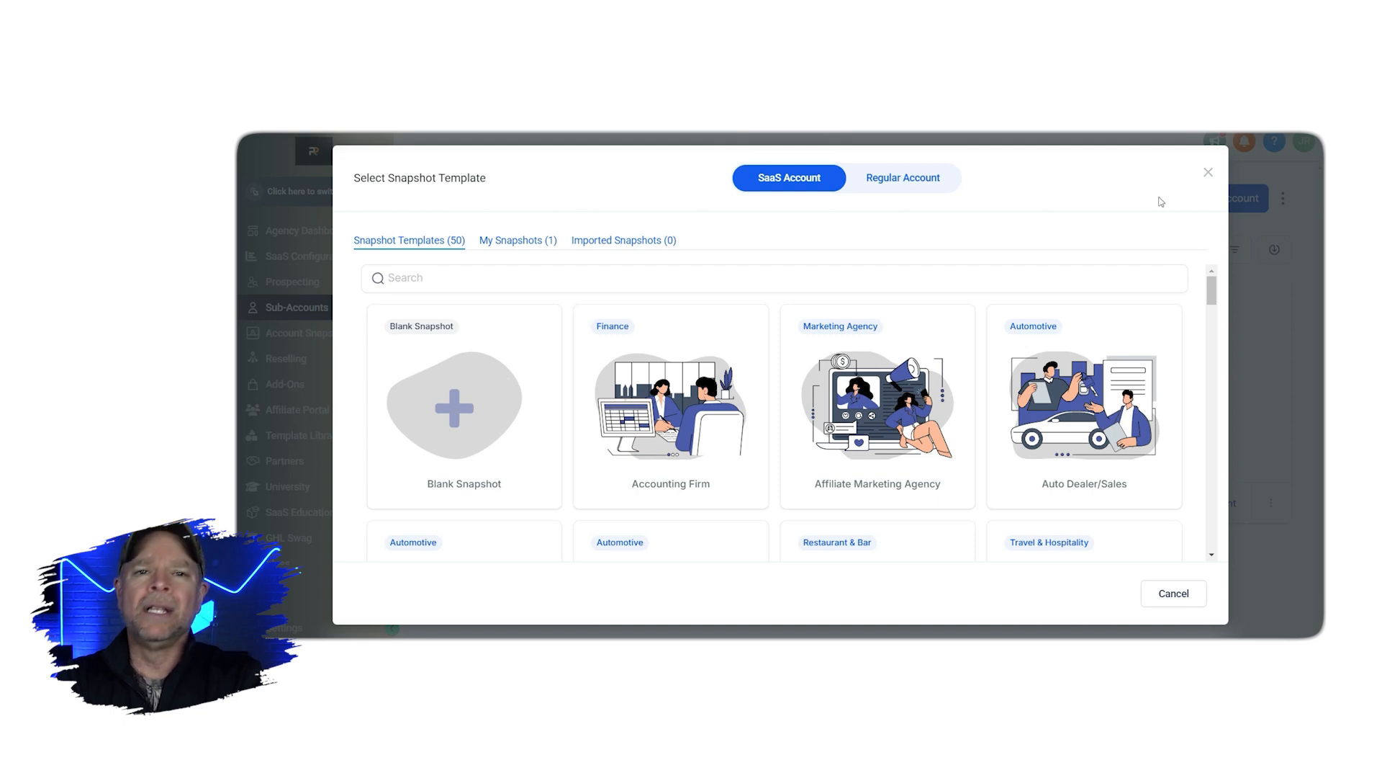
{"action": "left_click", "coordinate": [903, 177]}
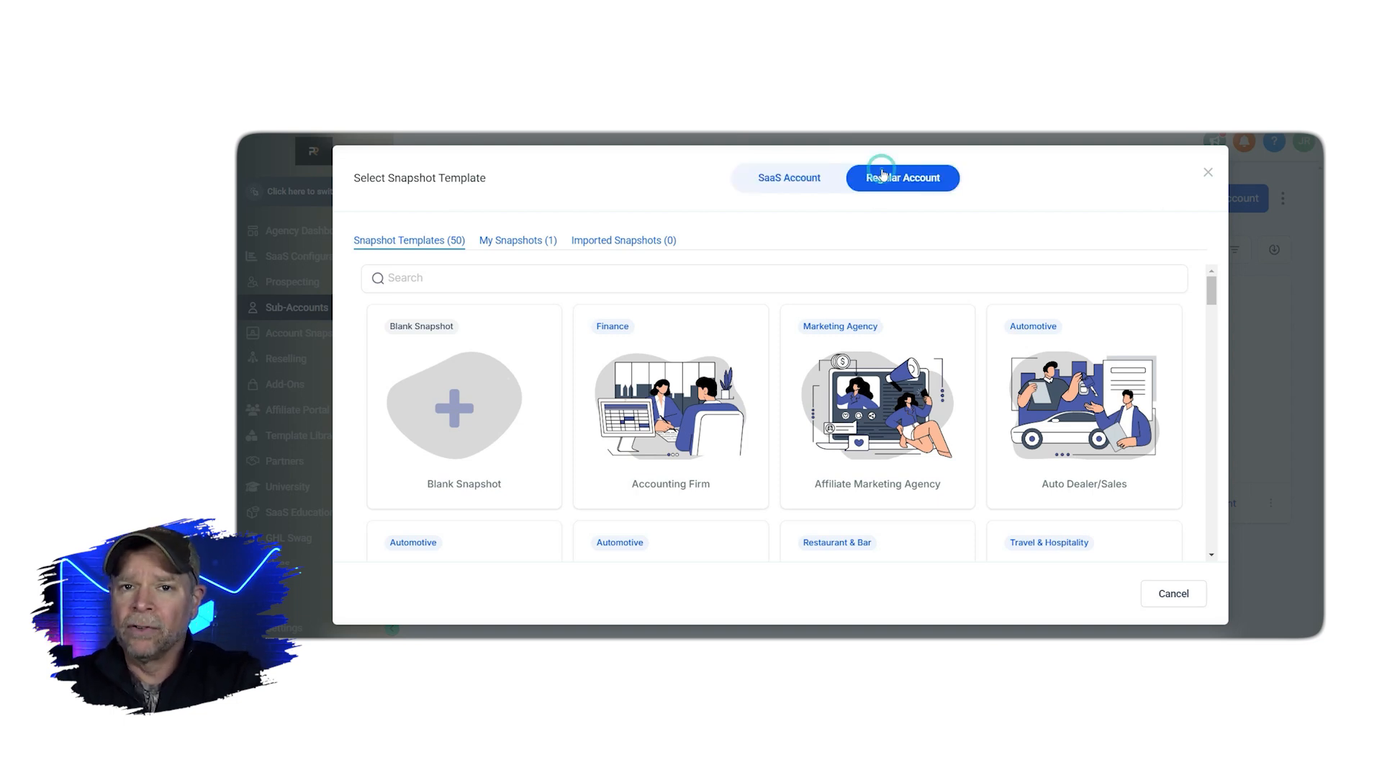
{"action": "left_click", "coordinate": [788, 177]}
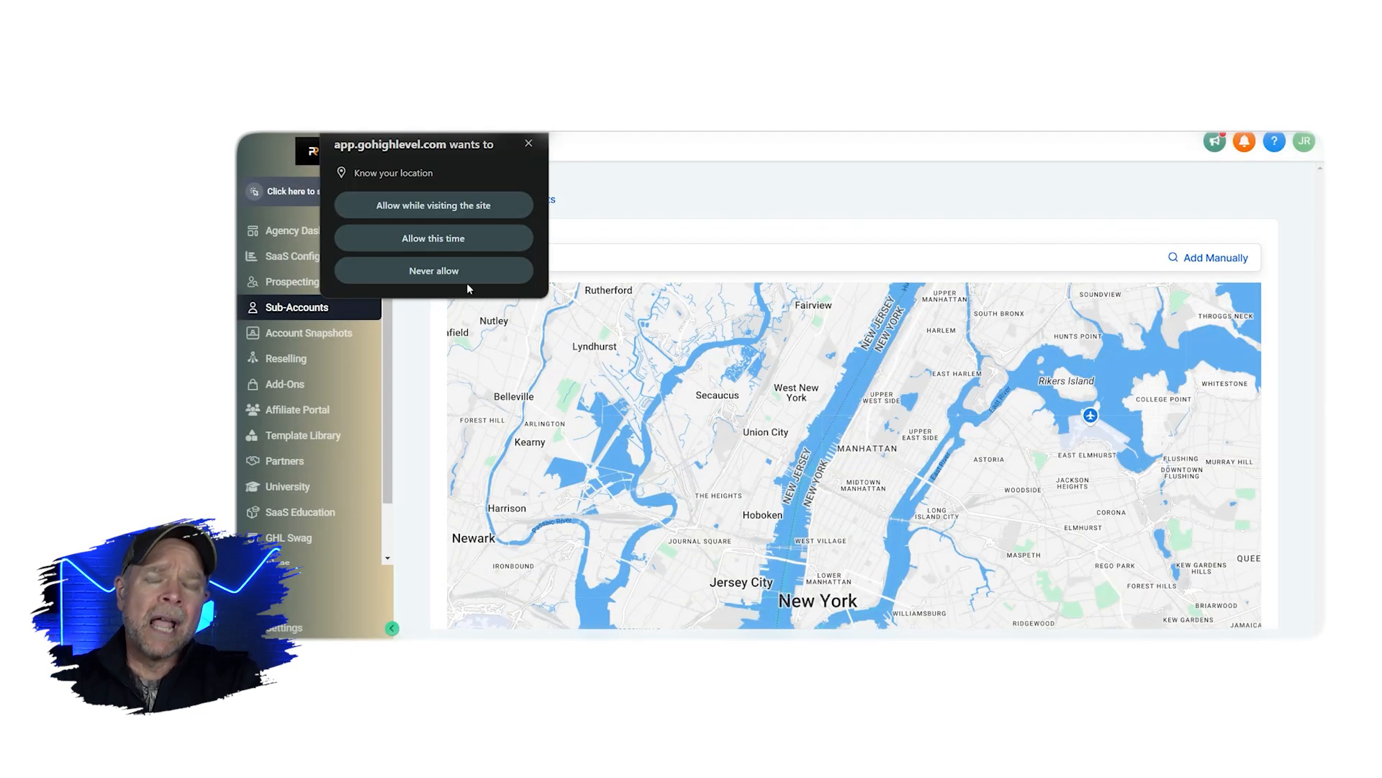
Block the browser location request and choose Add Manually for business details.
{"action": "left_click", "coordinate": [433, 271]}
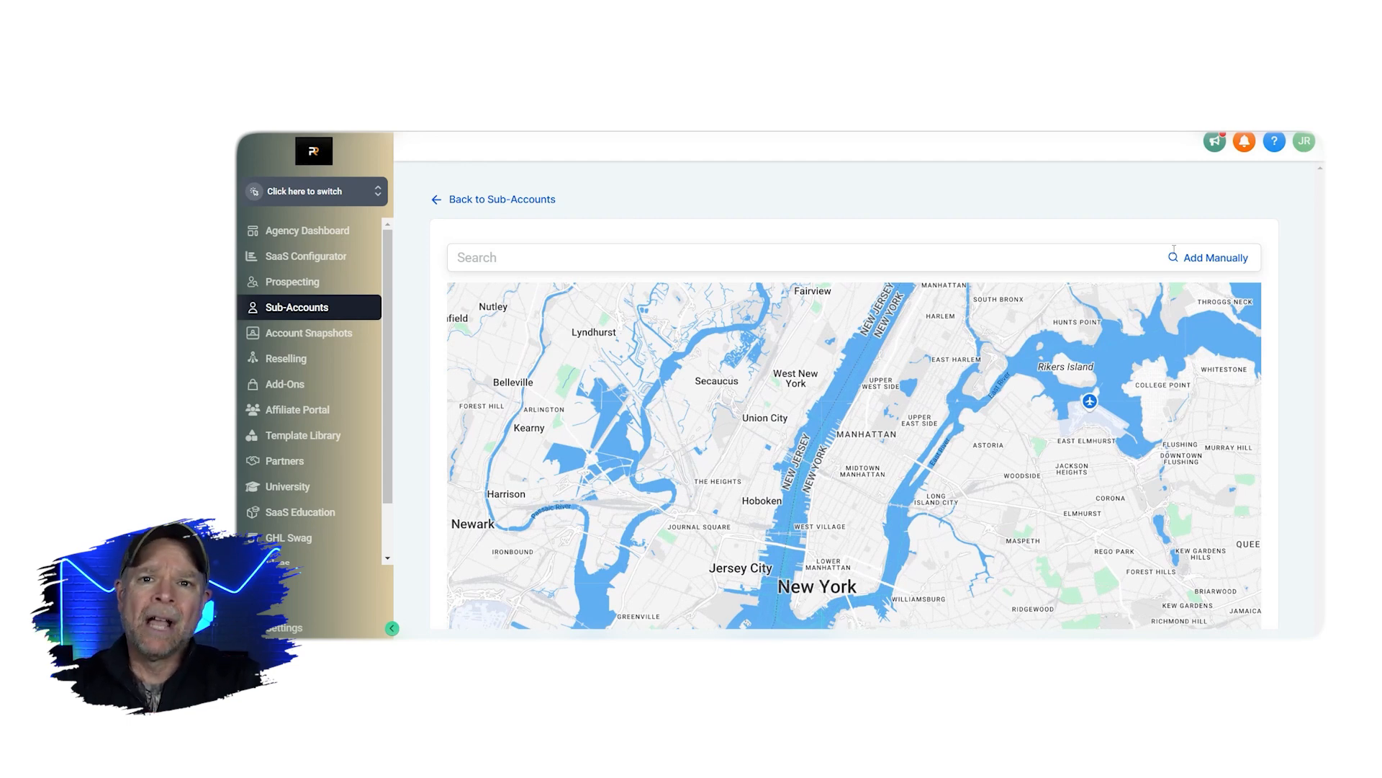
{"action": "left_click", "coordinate": [1215, 258]}
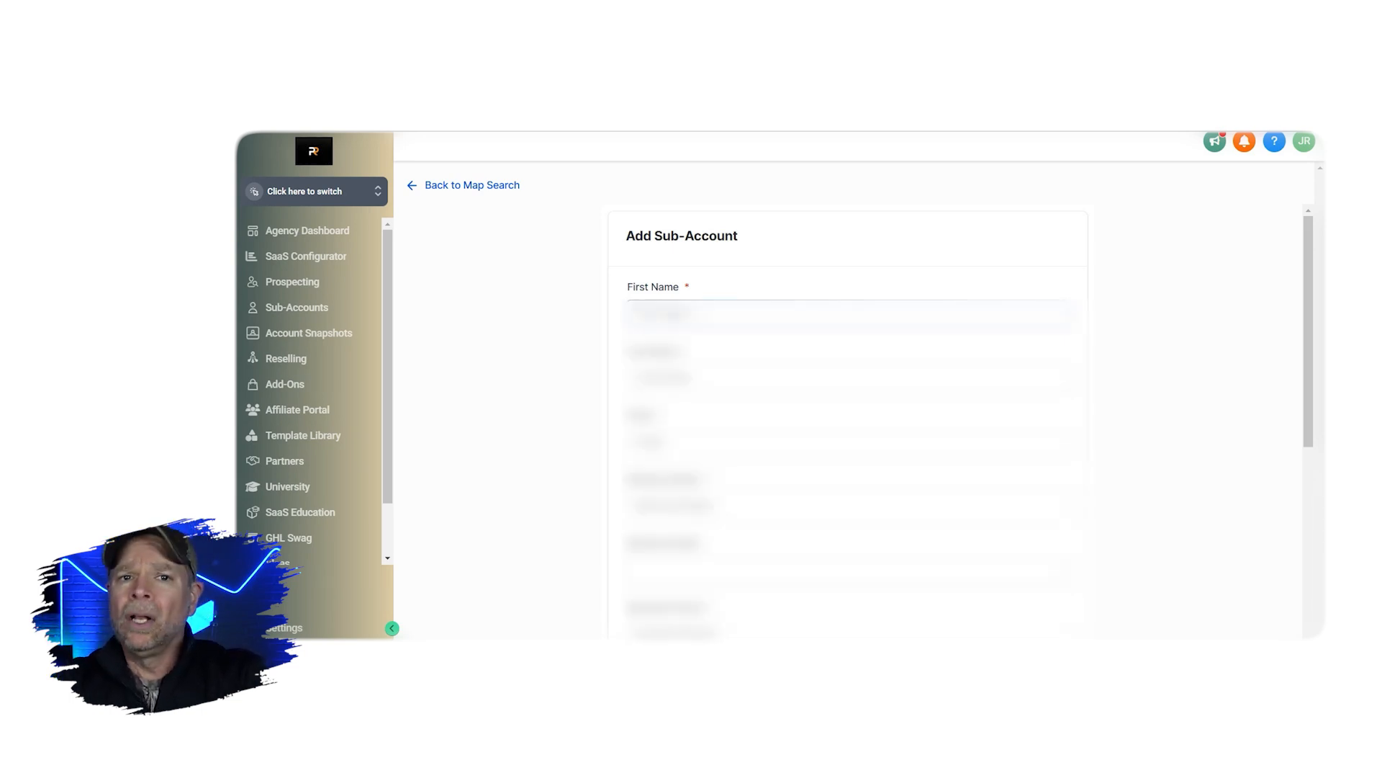
Enter the first name, last name and email, then submit the White label sub-account.
{"action": "left_click", "coordinate": [847, 315]}
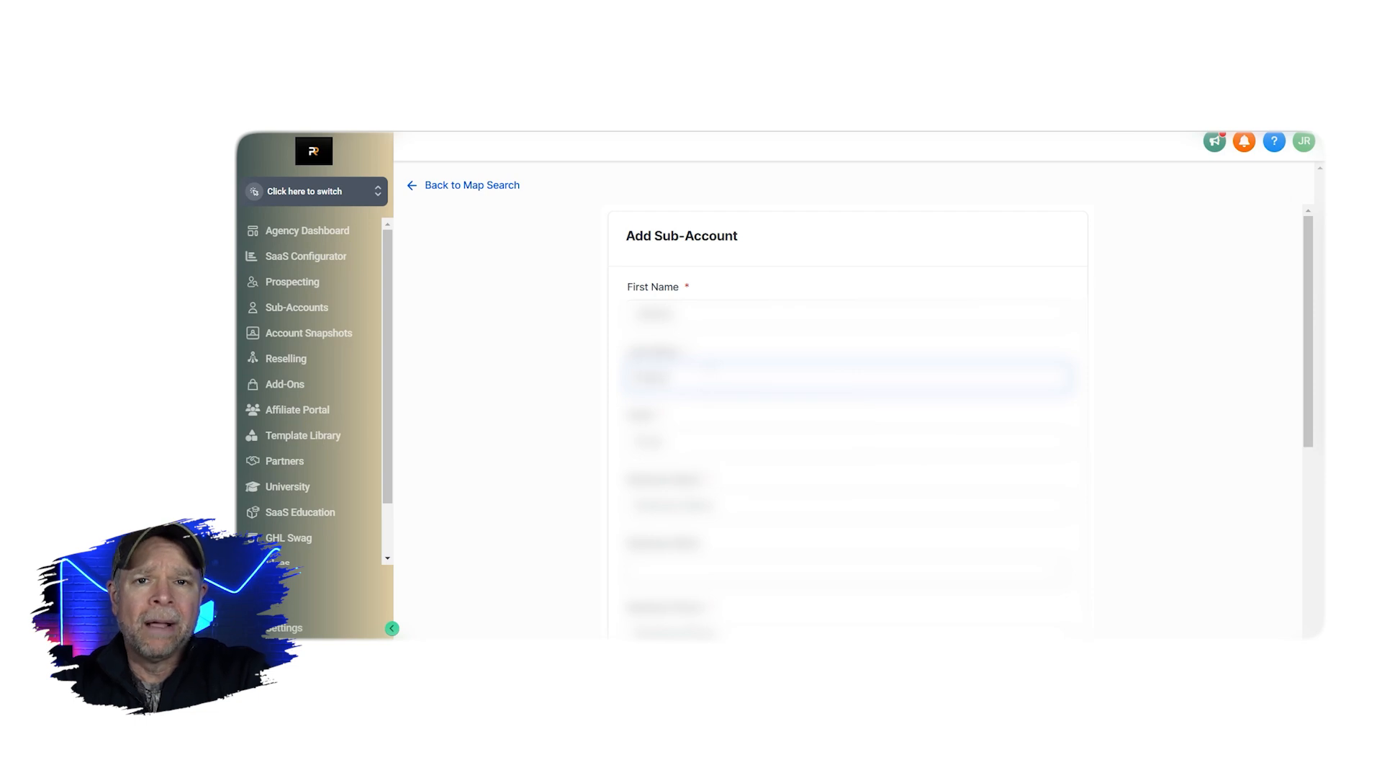
{"action": "left_click", "coordinate": [847, 441]}
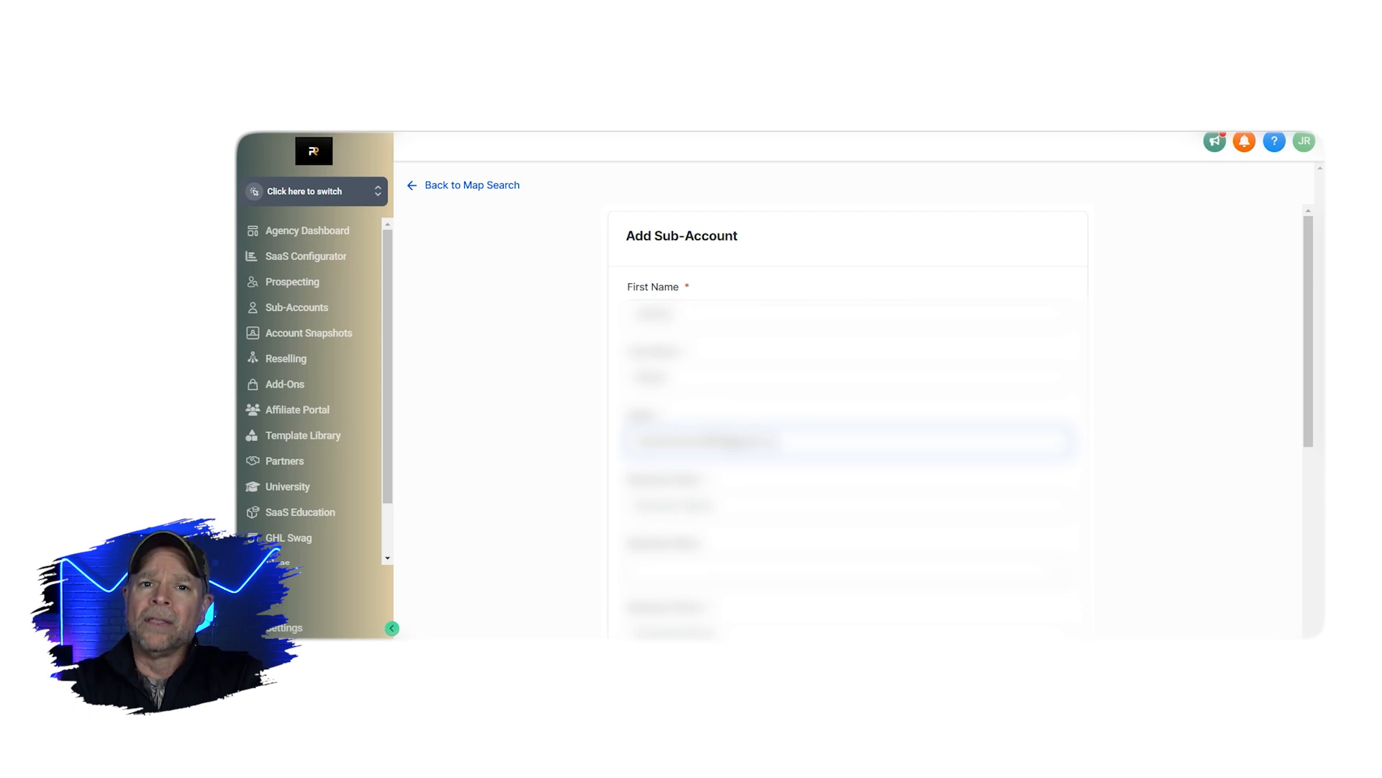
{"action": "left_click", "coordinate": [847, 505]}
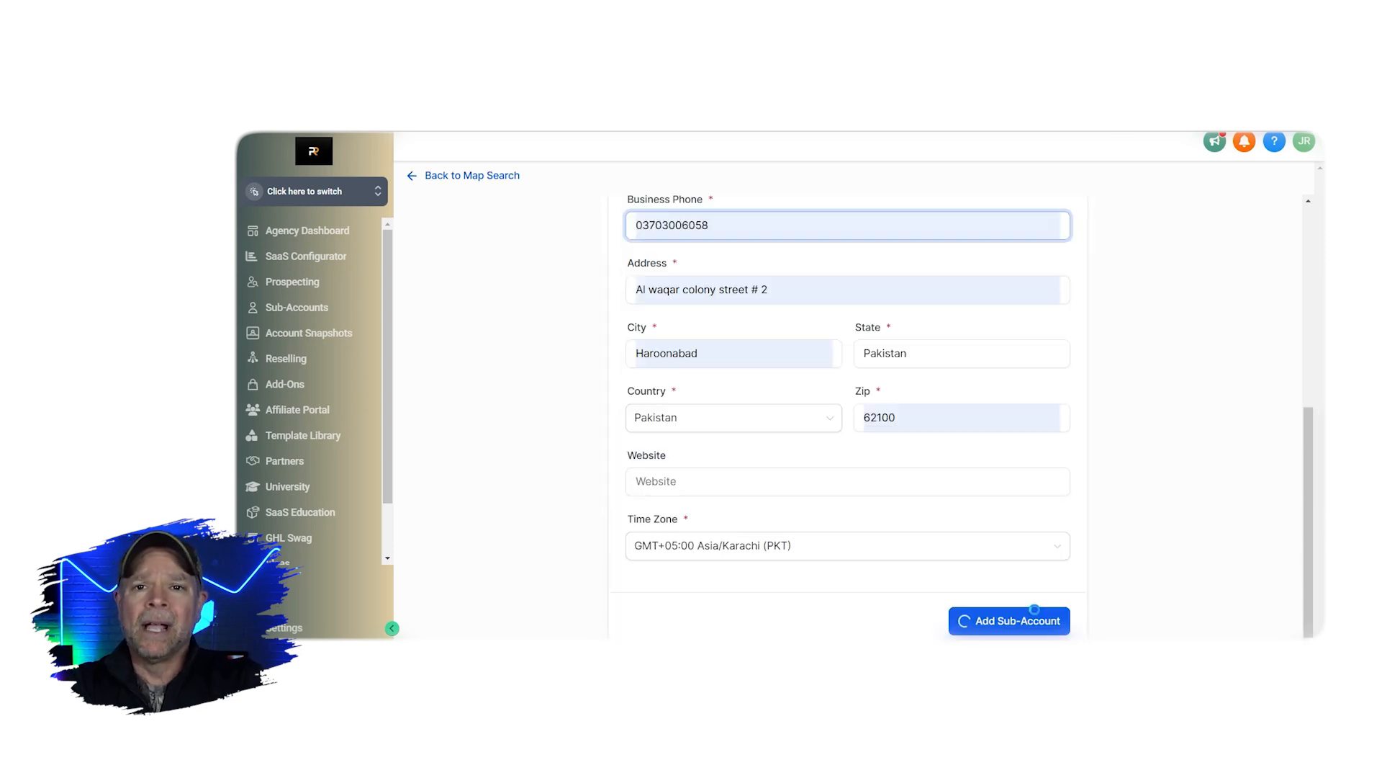
{"action": "left_click", "coordinate": [1009, 620]}
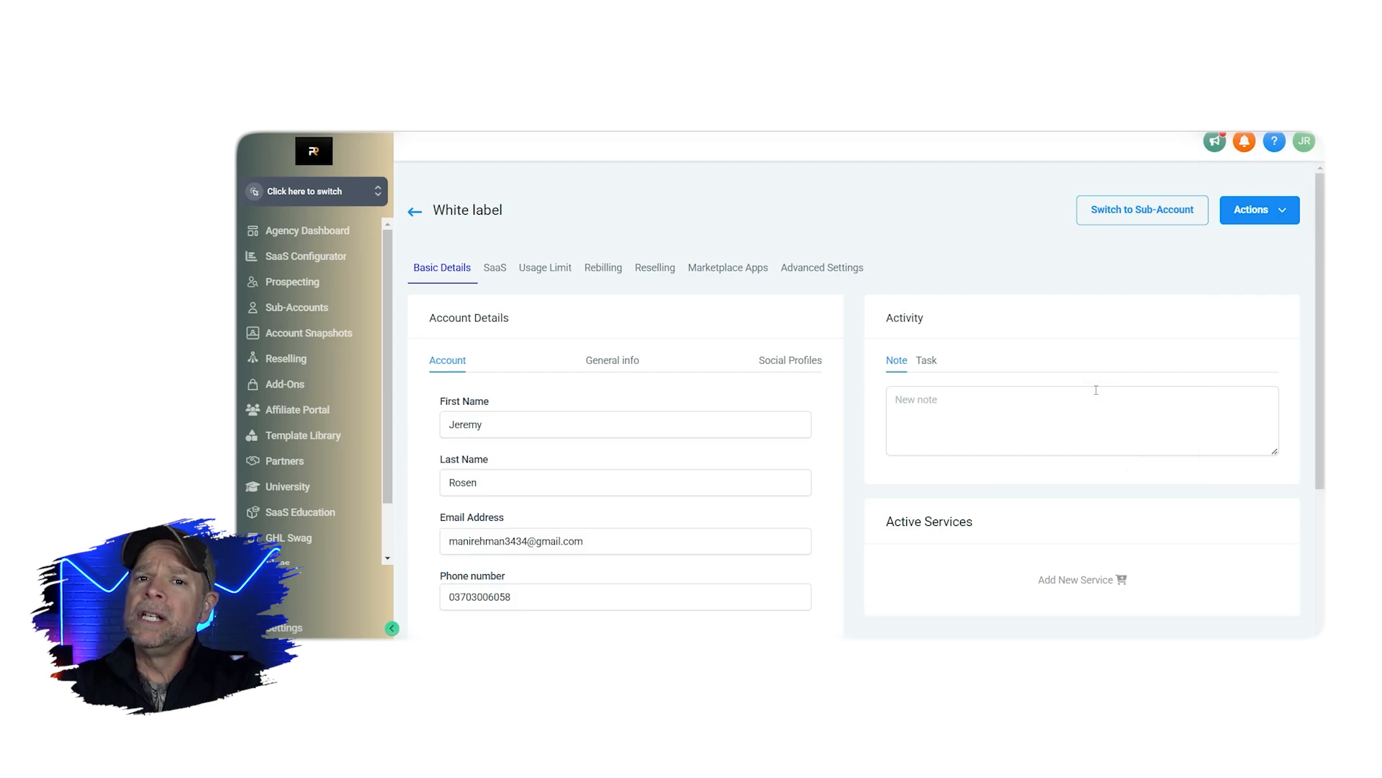
View SaaS Configurator plans and pricing and check White label in the account switcher.
{"action": "left_click", "coordinate": [307, 256]}
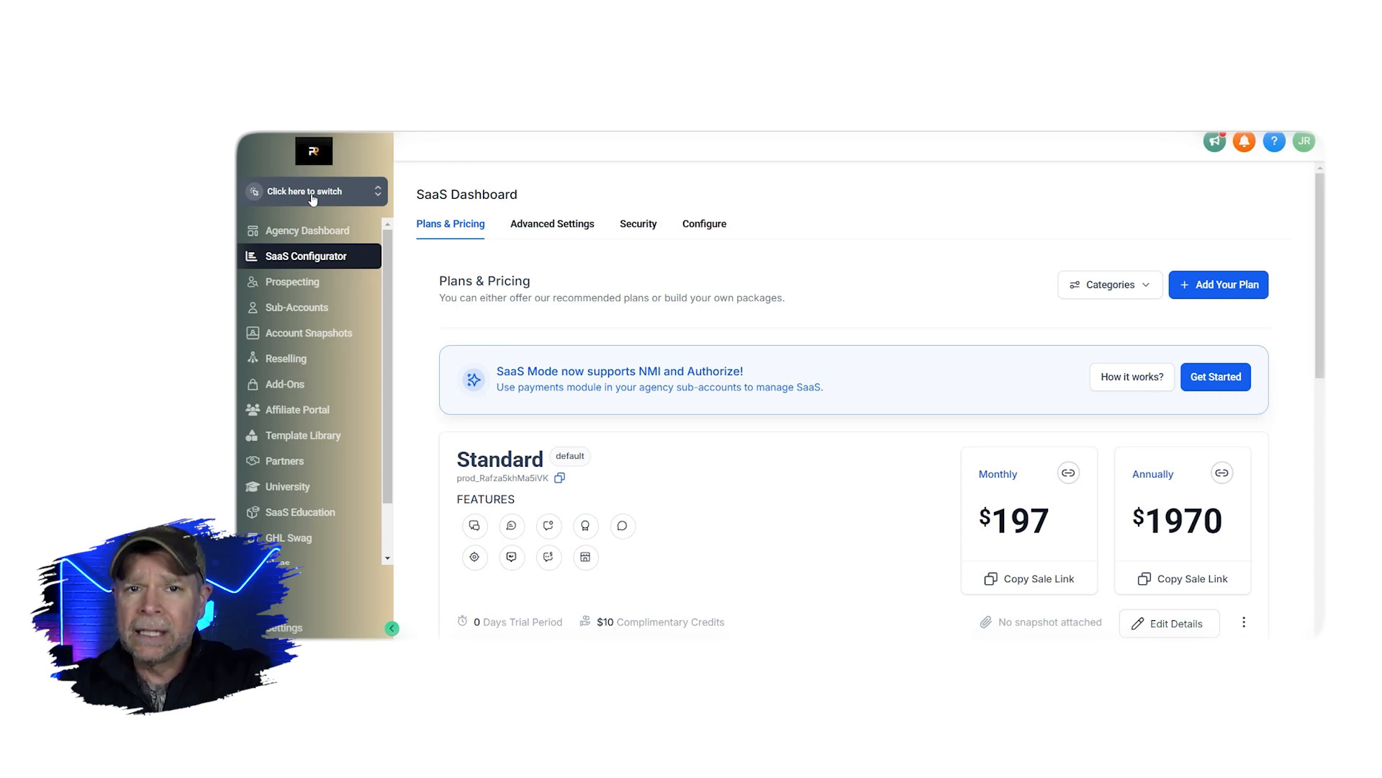
{"action": "left_click", "coordinate": [310, 191]}
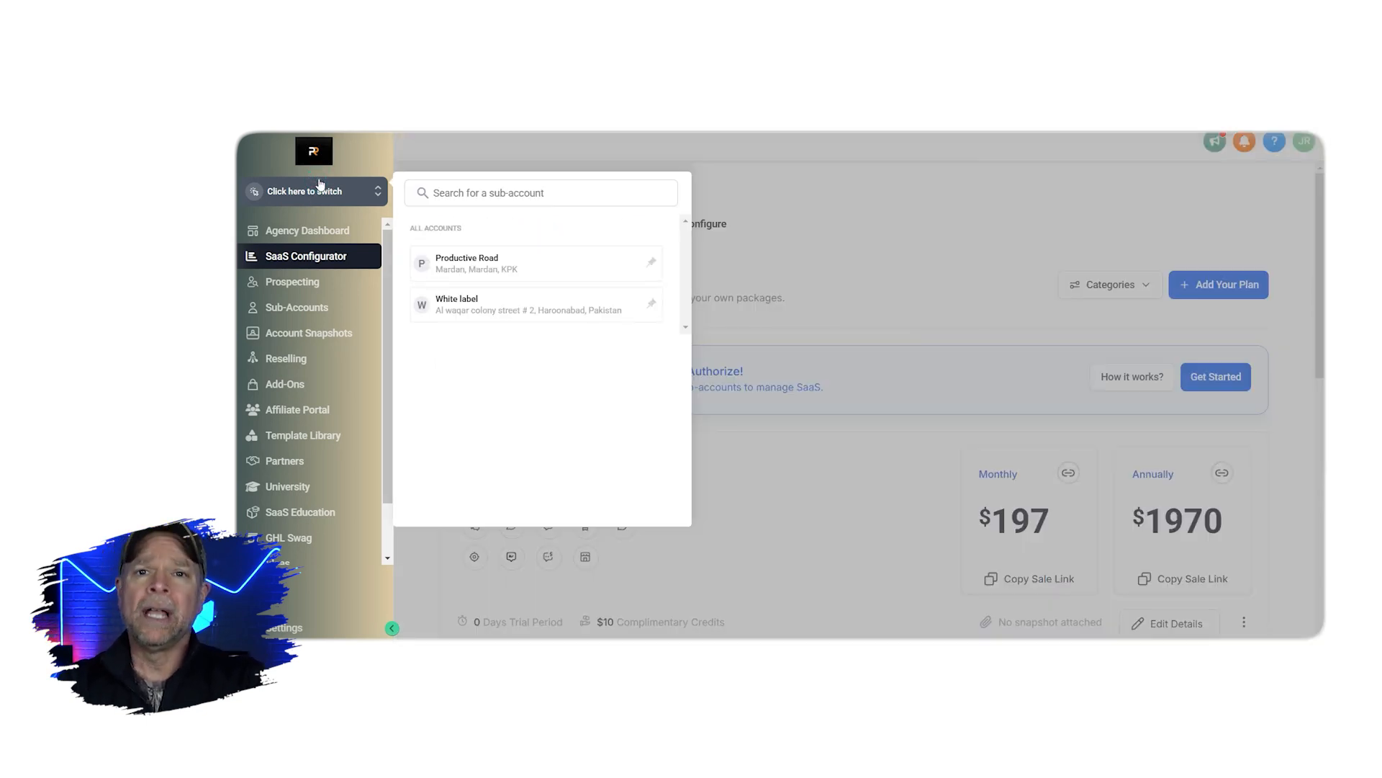
{"action": "left_click", "coordinate": [541, 192]}
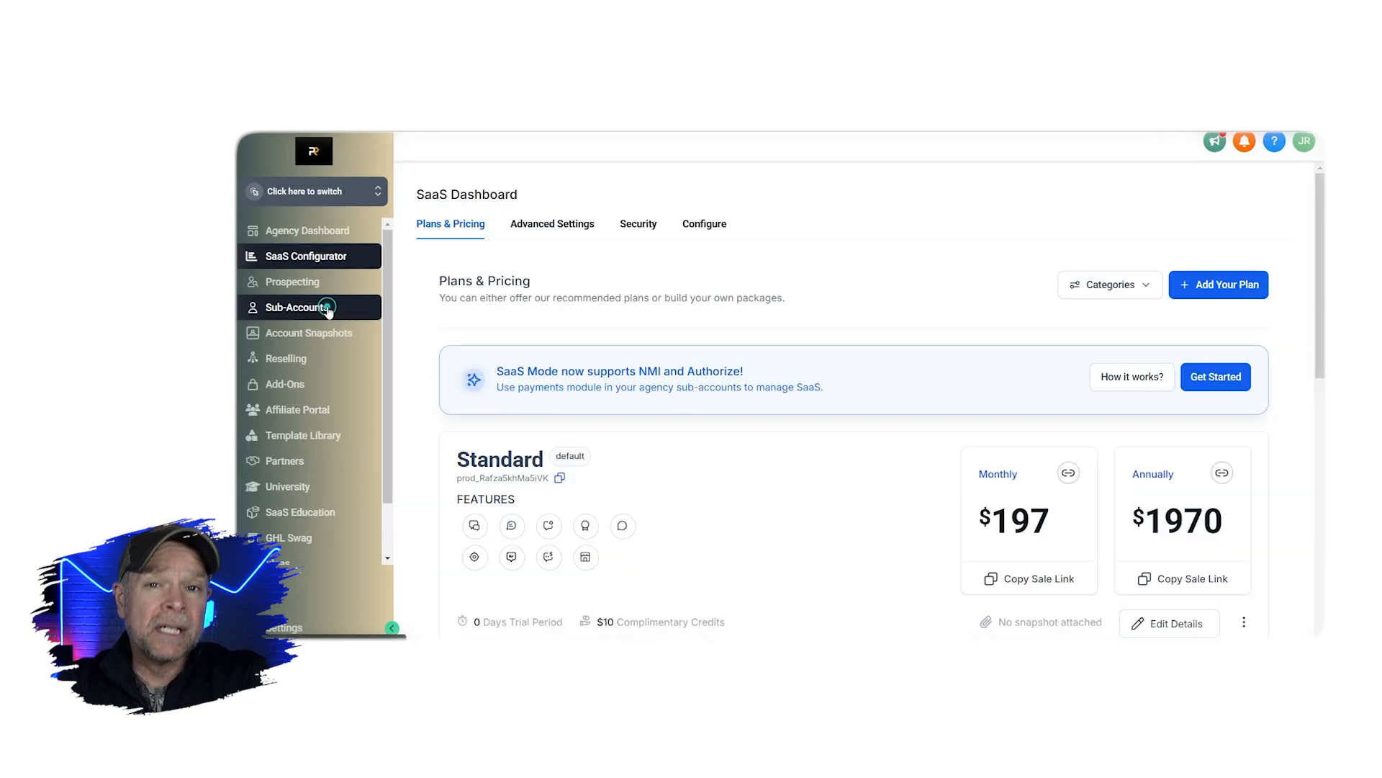
Switch into the White label sub-account from the Sub-accounts list.
{"action": "left_click", "coordinate": [299, 307]}
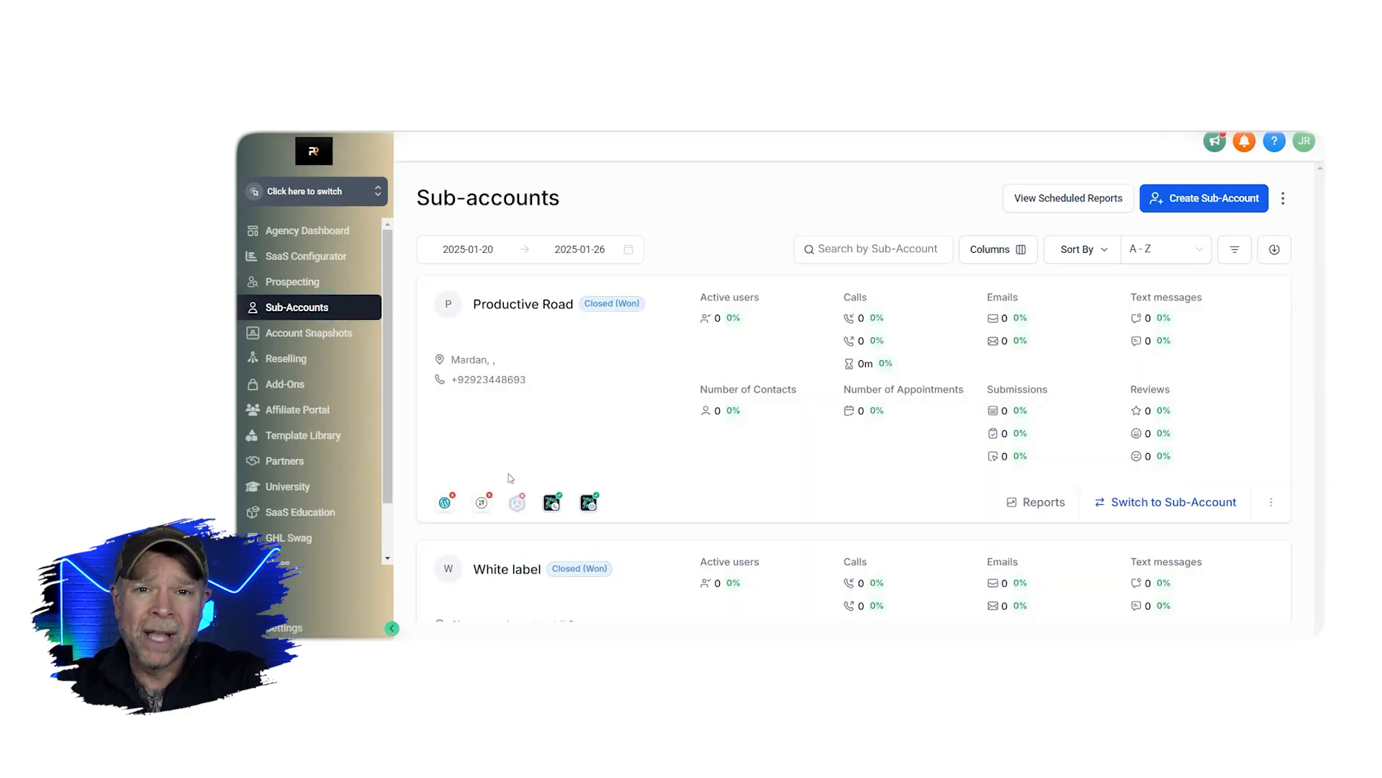
{"action": "scroll", "scroll_direction": "down", "scroll_amount": 3}
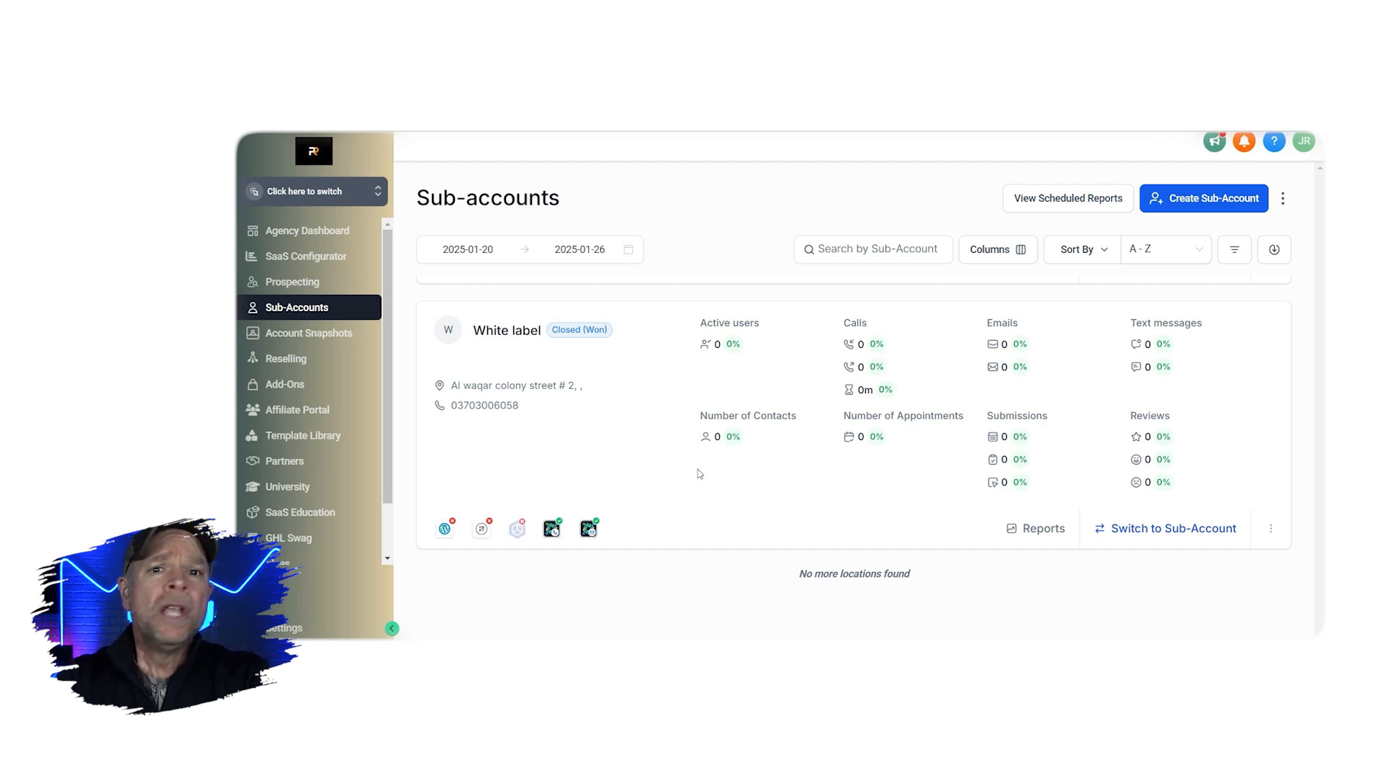
{"action": "left_click", "coordinate": [1163, 527]}
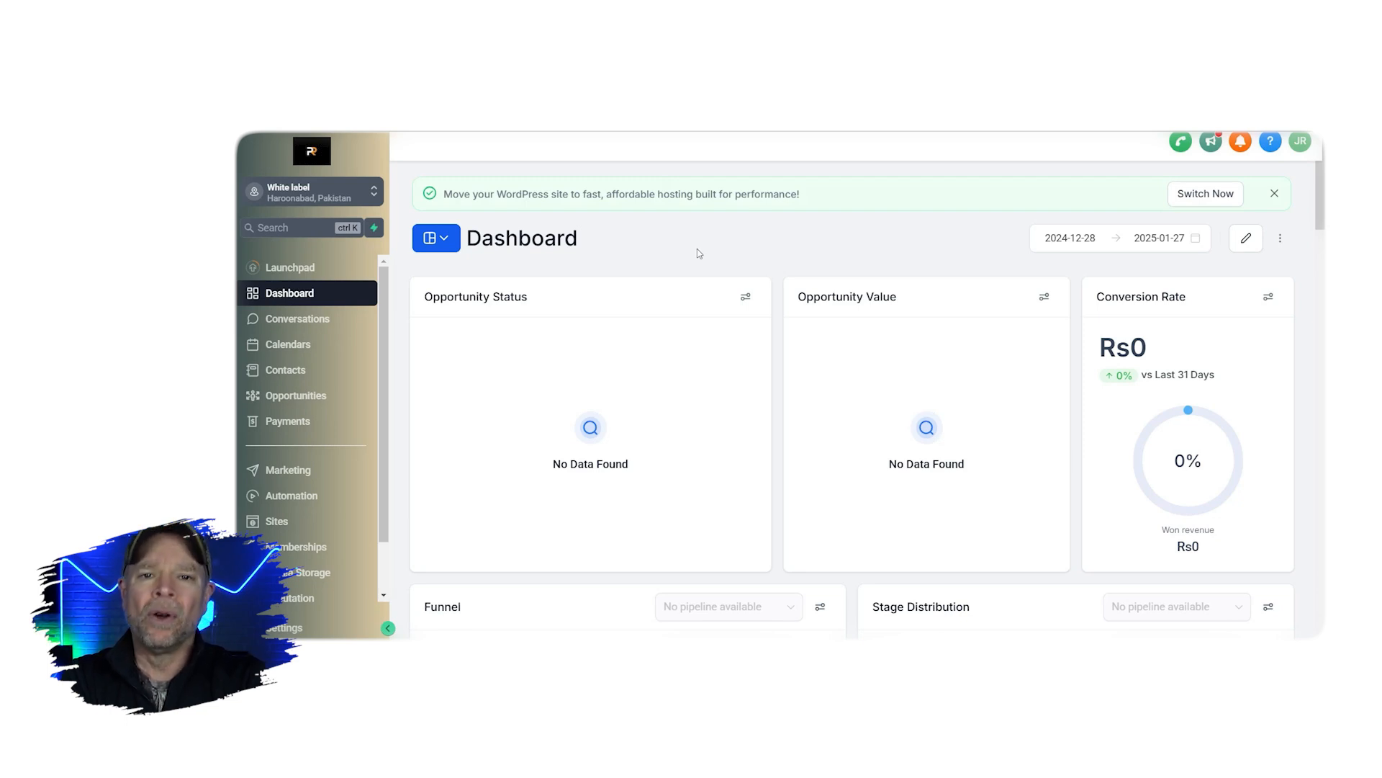
{"action": "mouse_move", "coordinate": [585, 250]}
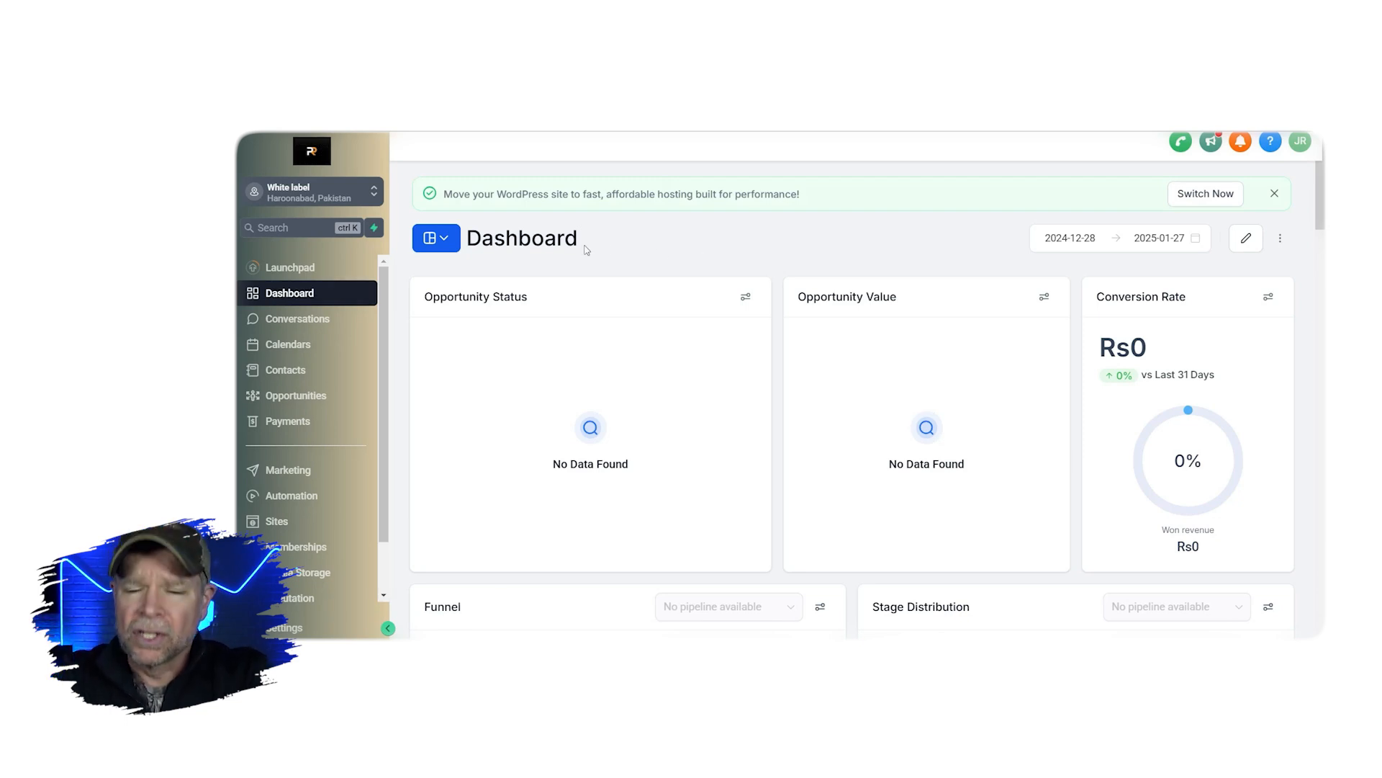
{"action": "left_click", "coordinate": [273, 227]}
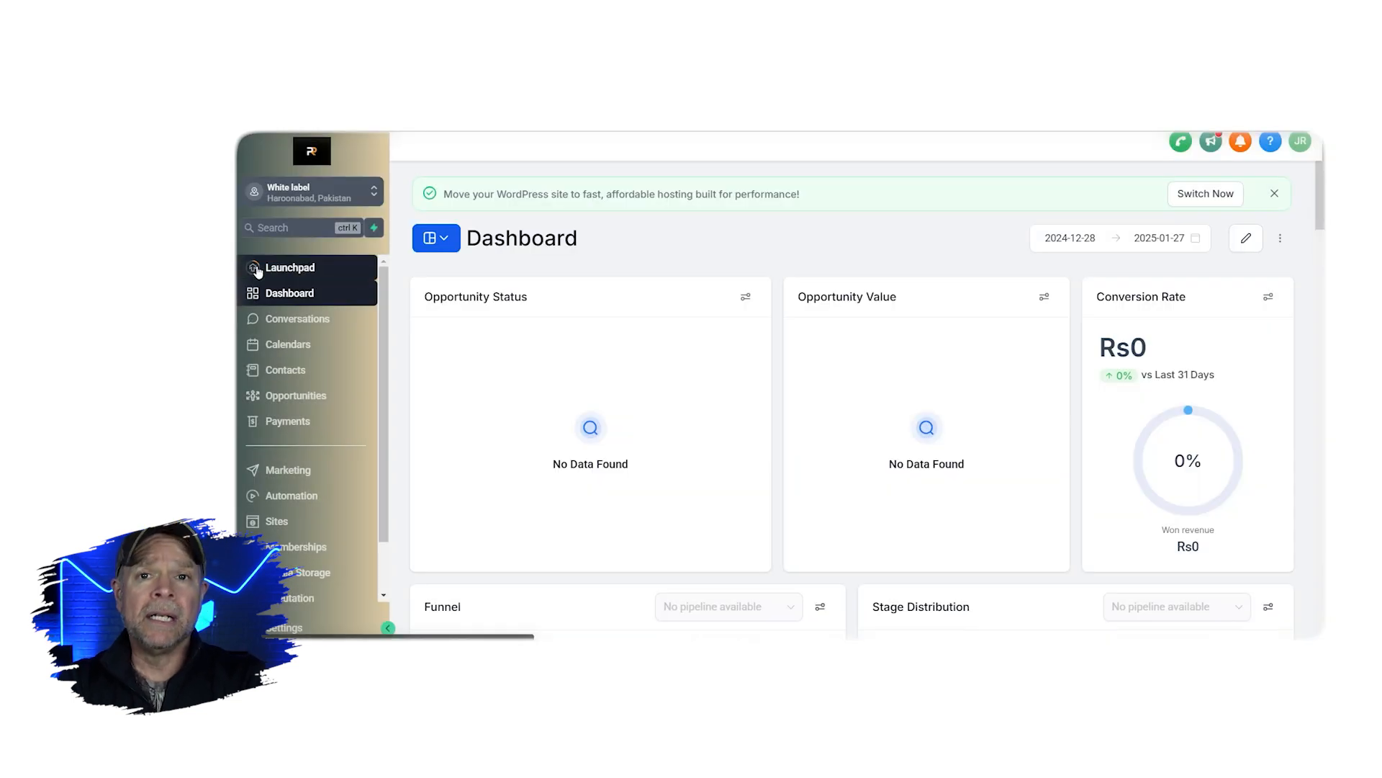
{"action": "left_click", "coordinate": [289, 268]}
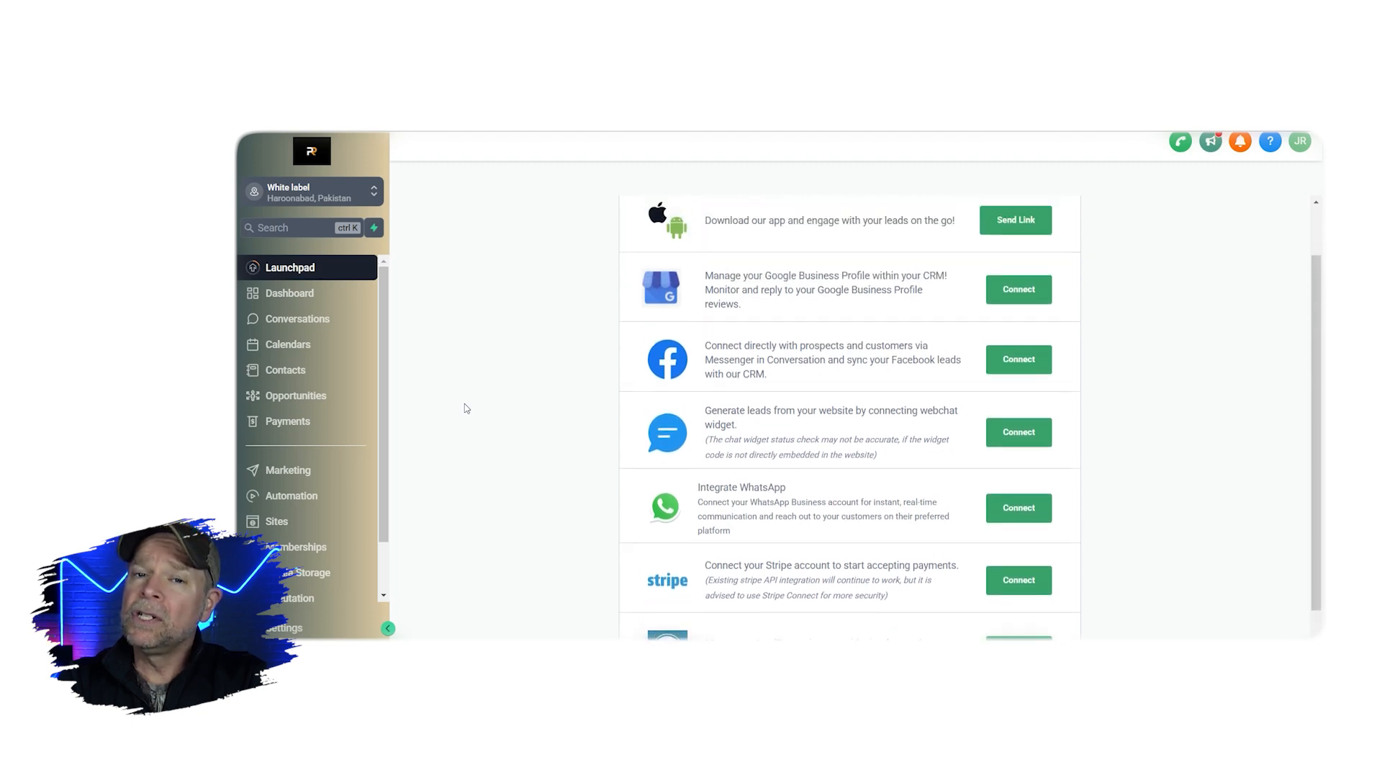
{"action": "scroll", "scroll_direction": "up", "scroll_amount": 3}
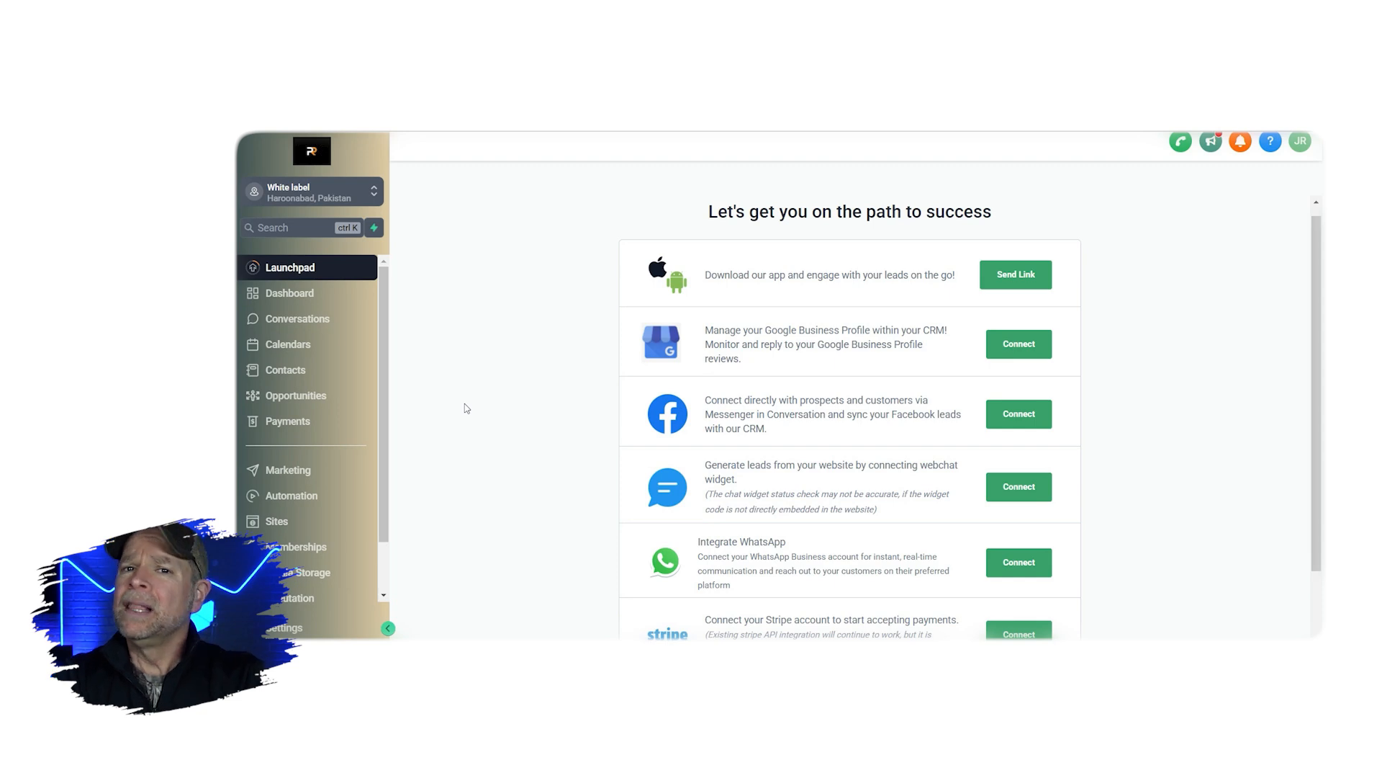
{"action": "left_click", "coordinate": [290, 293]}
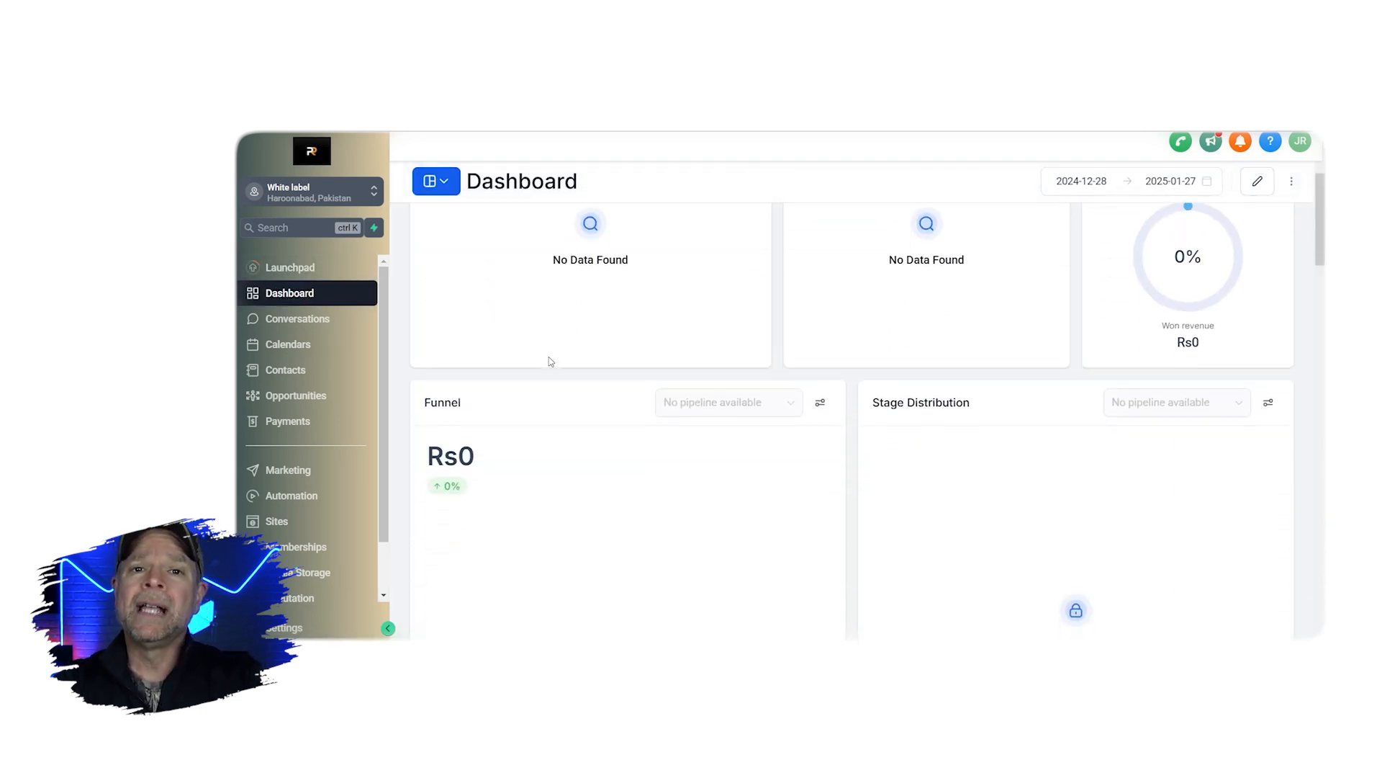
{"action": "scroll", "scroll_direction": "down", "scroll_amount": 3}
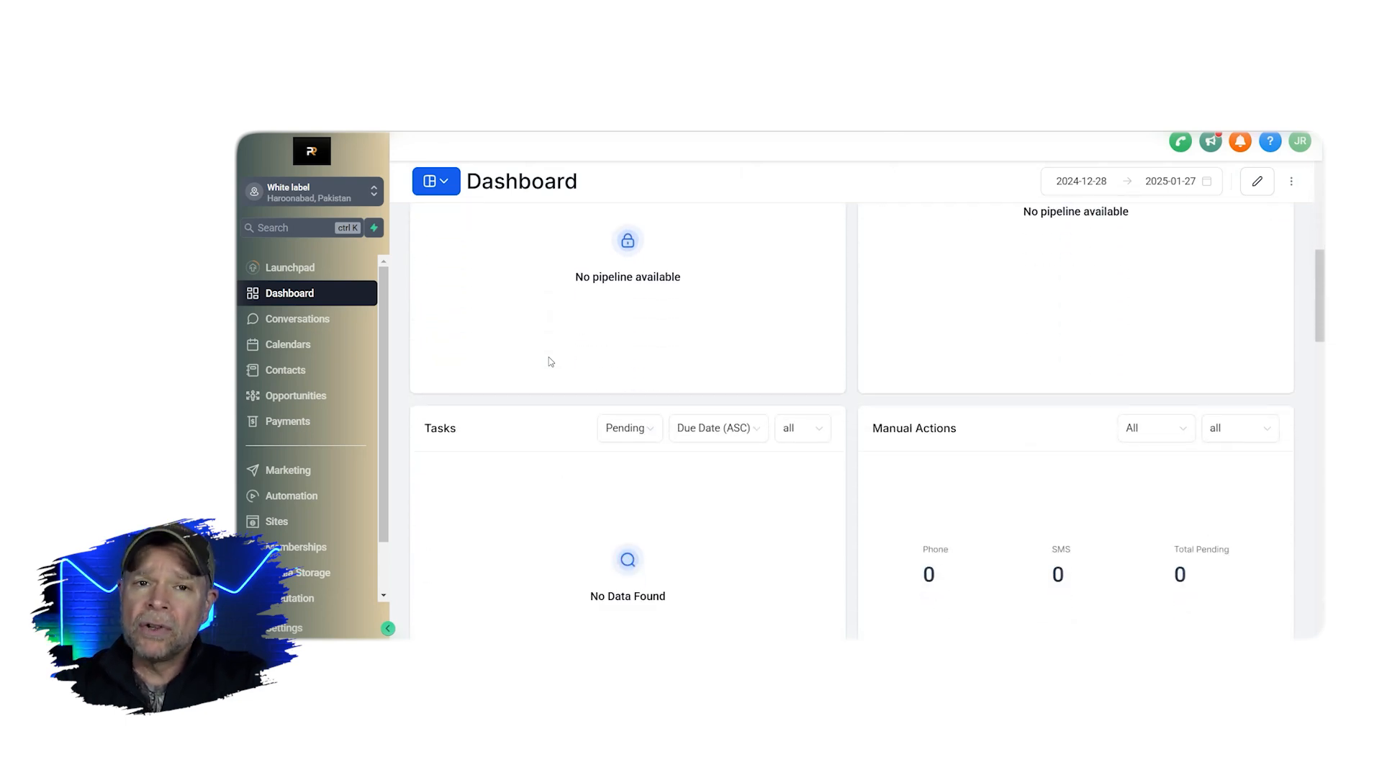
{"action": "scroll", "scroll_direction": "down", "scroll_amount": 3}
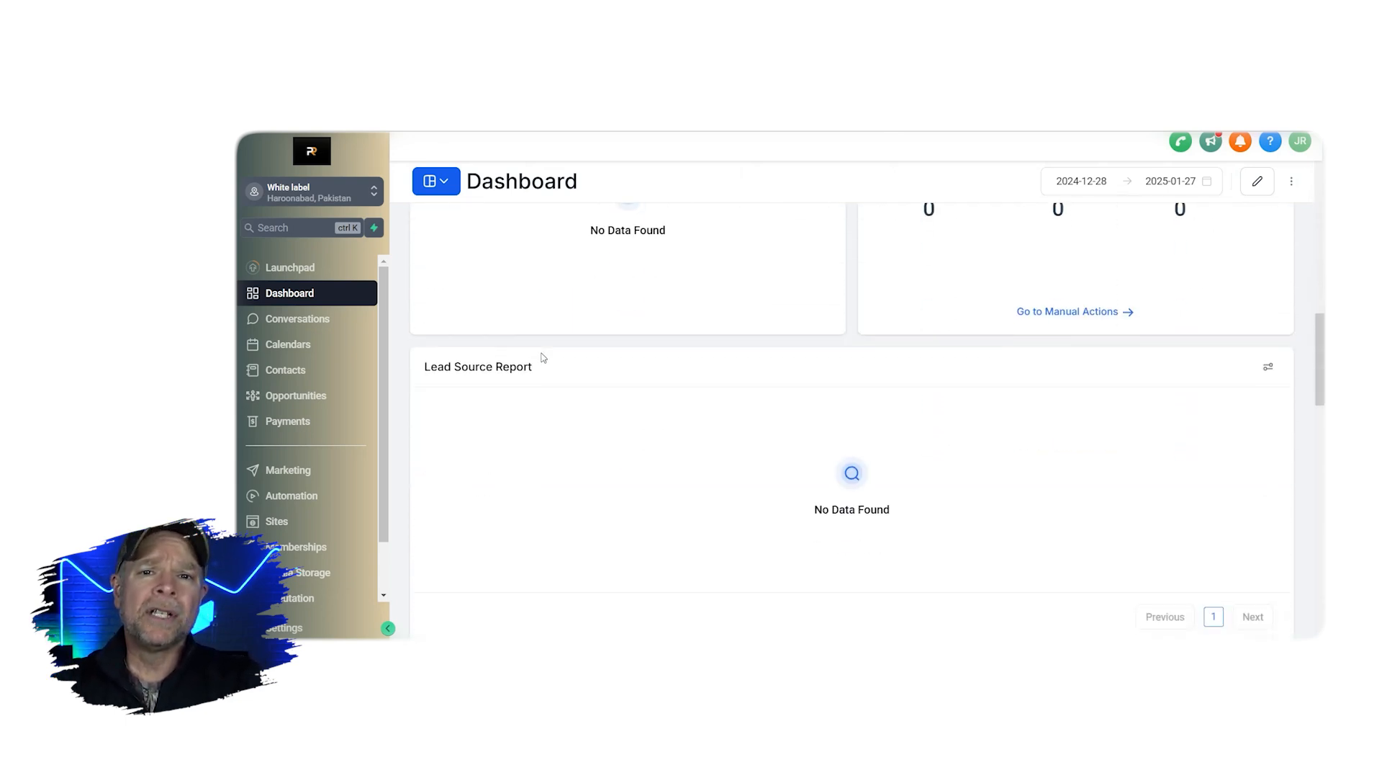
{"action": "scroll", "scroll_direction": "down", "scroll_amount": 3}
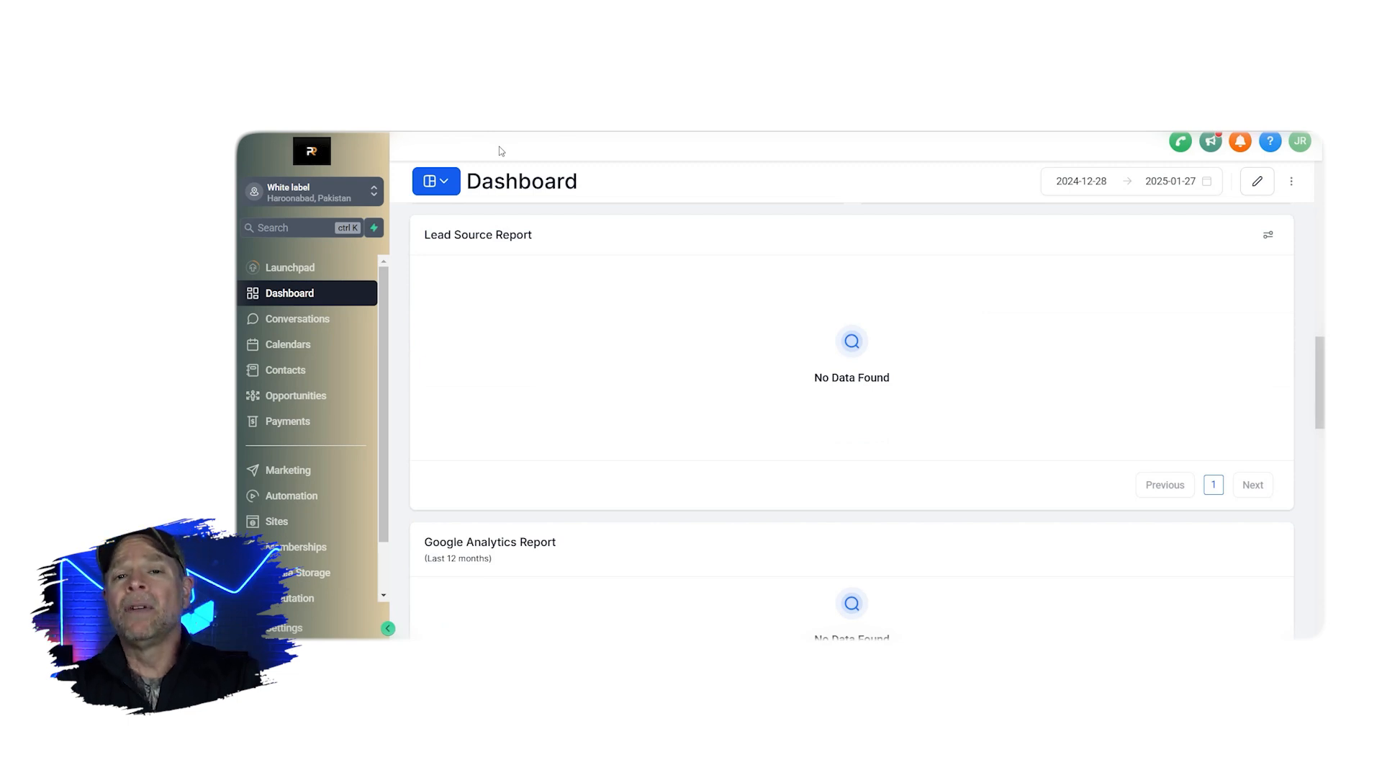
{"action": "left_click", "coordinate": [298, 319]}
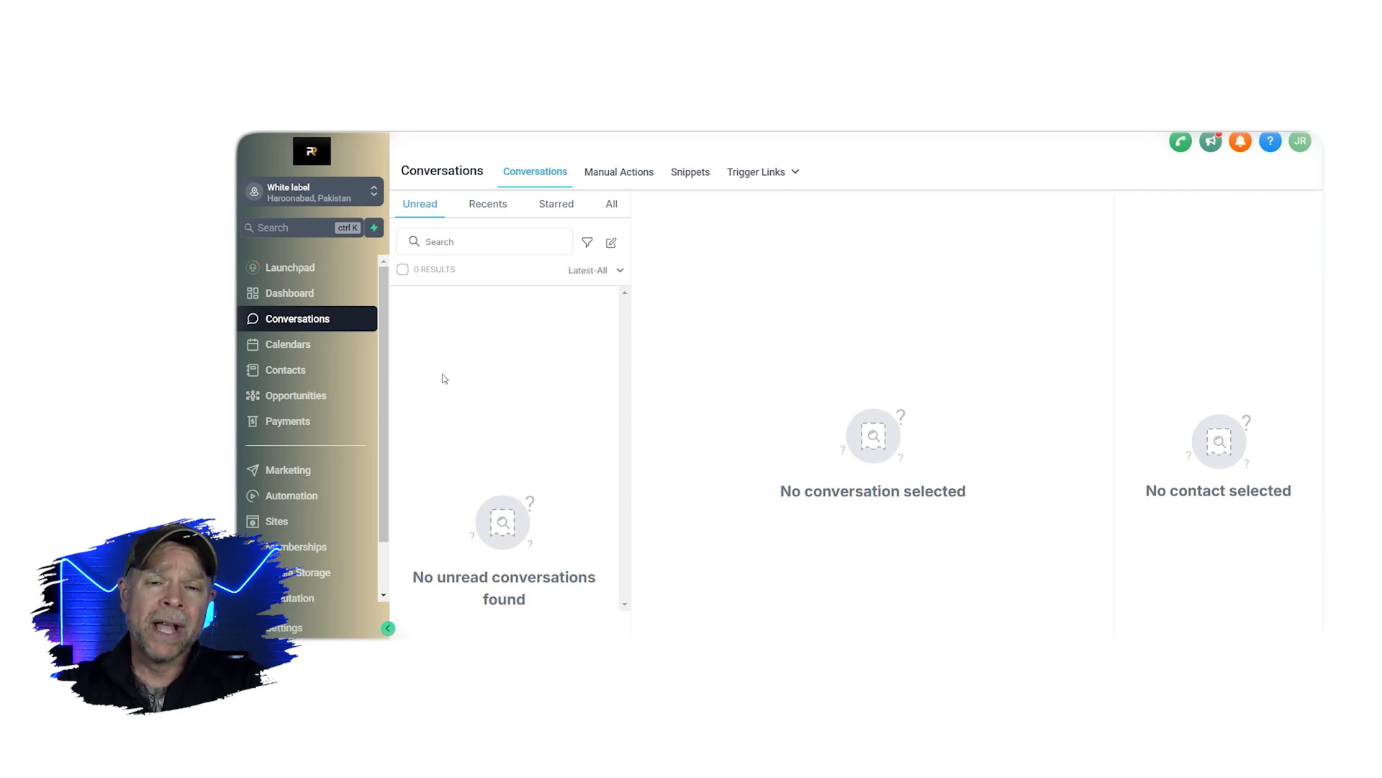
Visit the empty Calendars, Contacts, Opportunities and Payments invoices pages.
{"action": "left_click", "coordinate": [287, 345]}
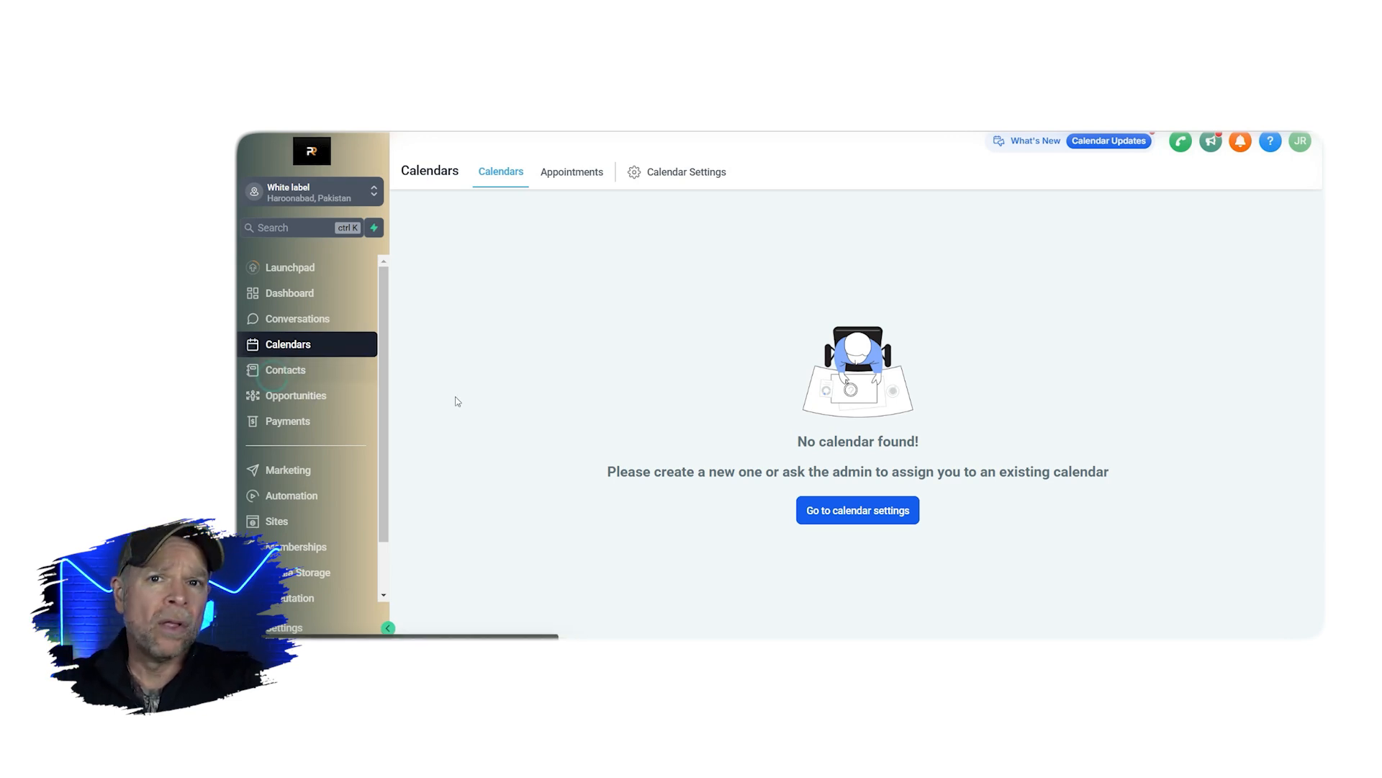
{"action": "left_click", "coordinate": [286, 370]}
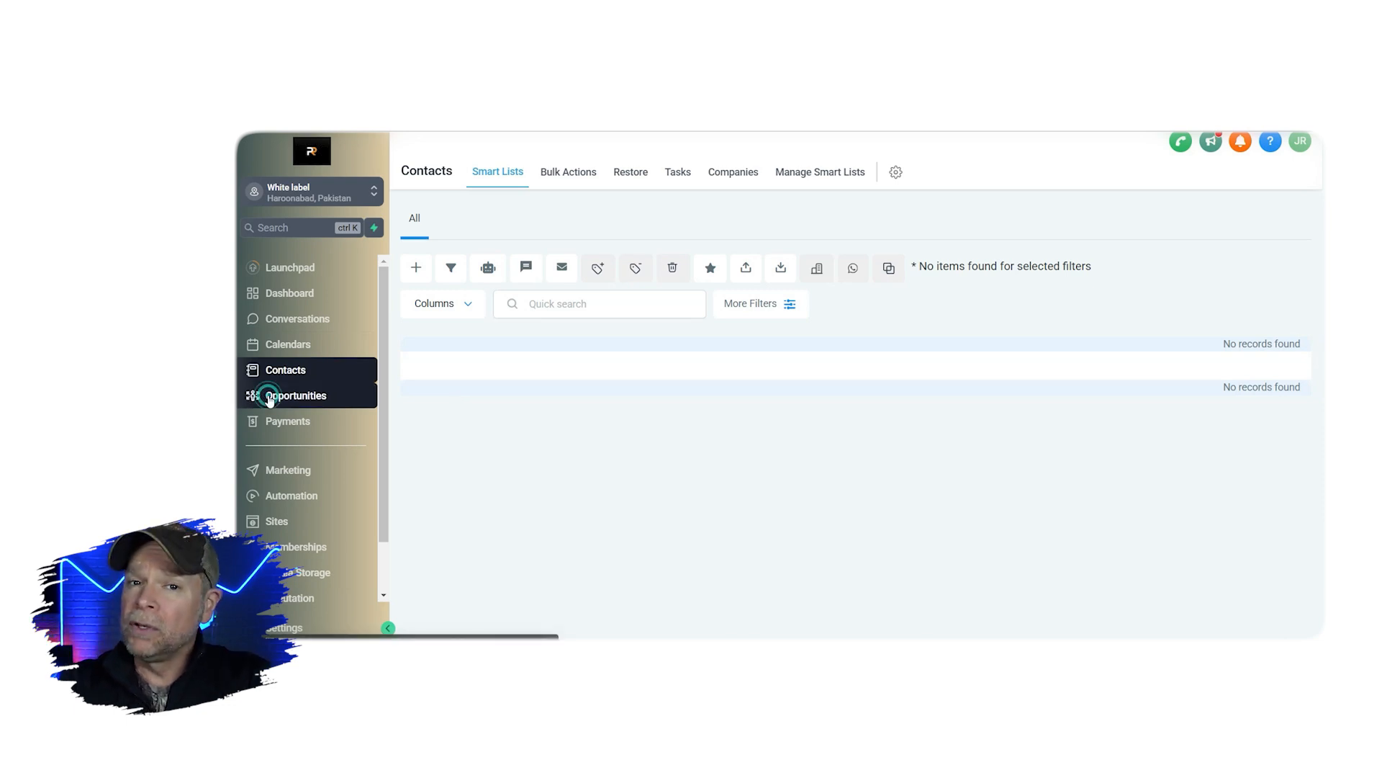
{"action": "left_click", "coordinate": [295, 395]}
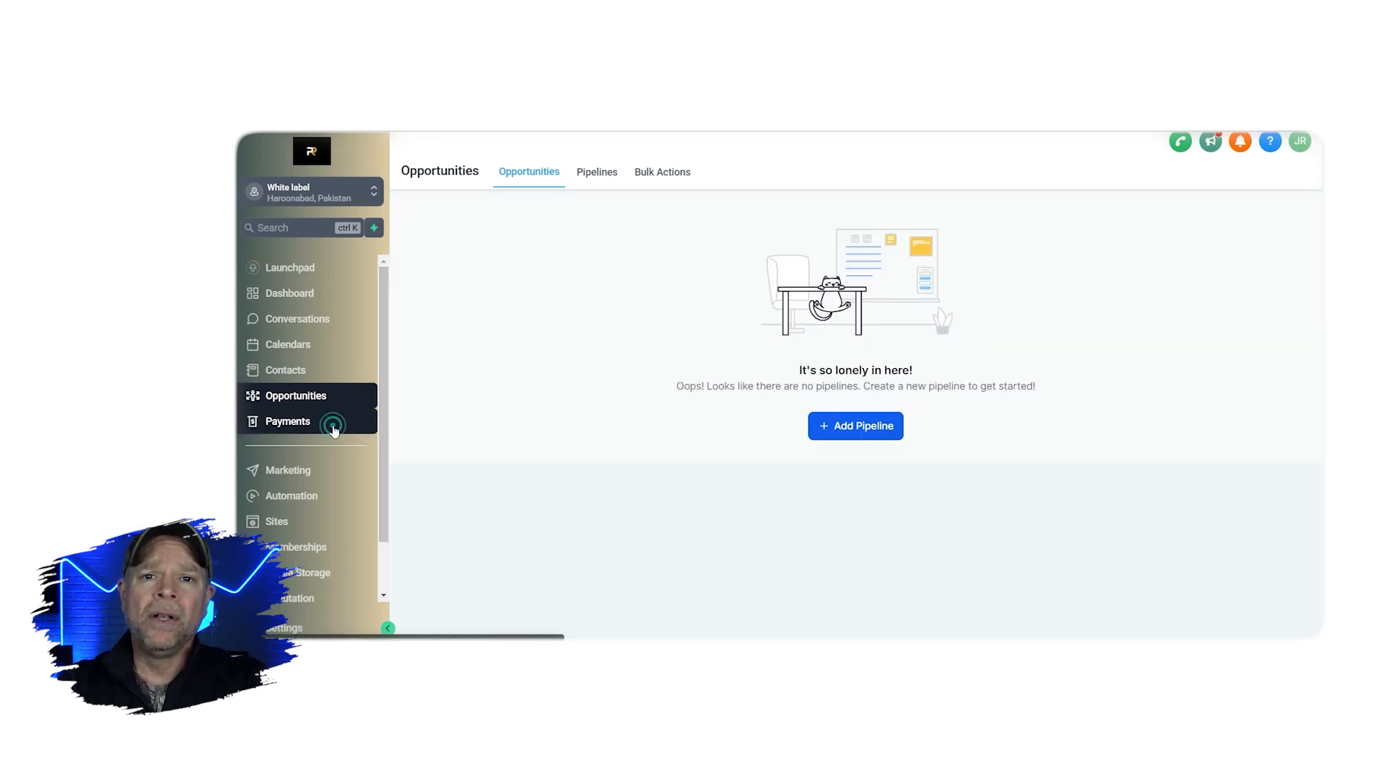
{"action": "left_click", "coordinate": [287, 420]}
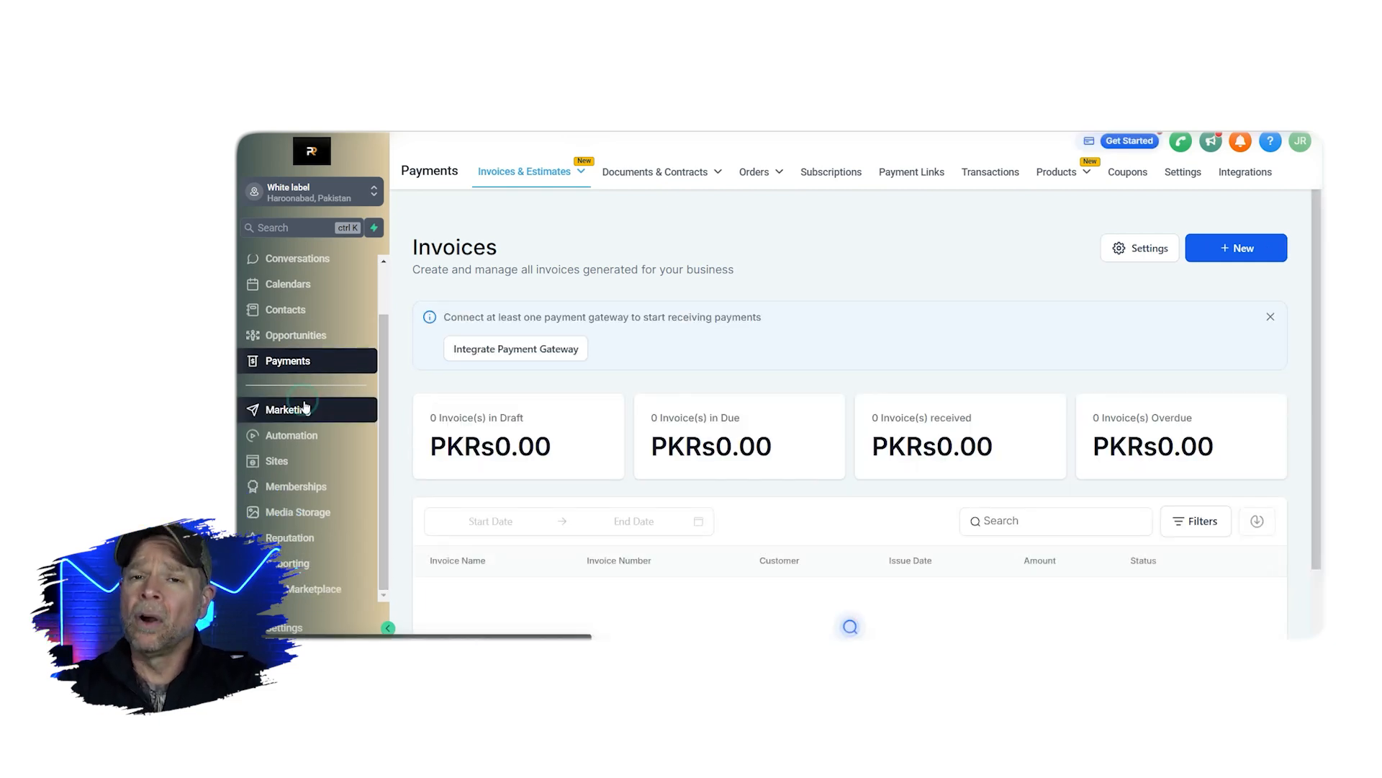
Visit Marketing, Automation, Sites and the Memberships client portal dashboard, which has no members.
{"action": "left_click", "coordinate": [290, 409]}
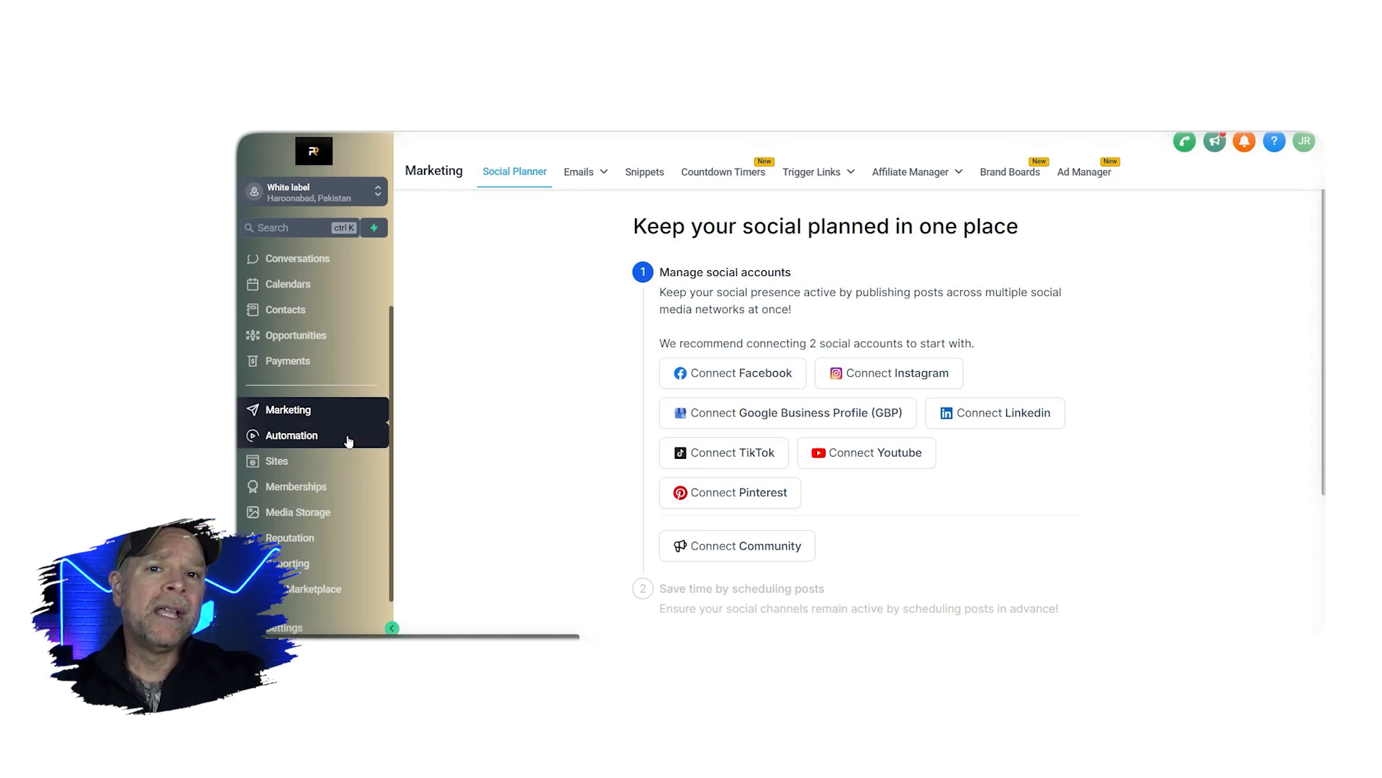
{"action": "left_click", "coordinate": [291, 435]}
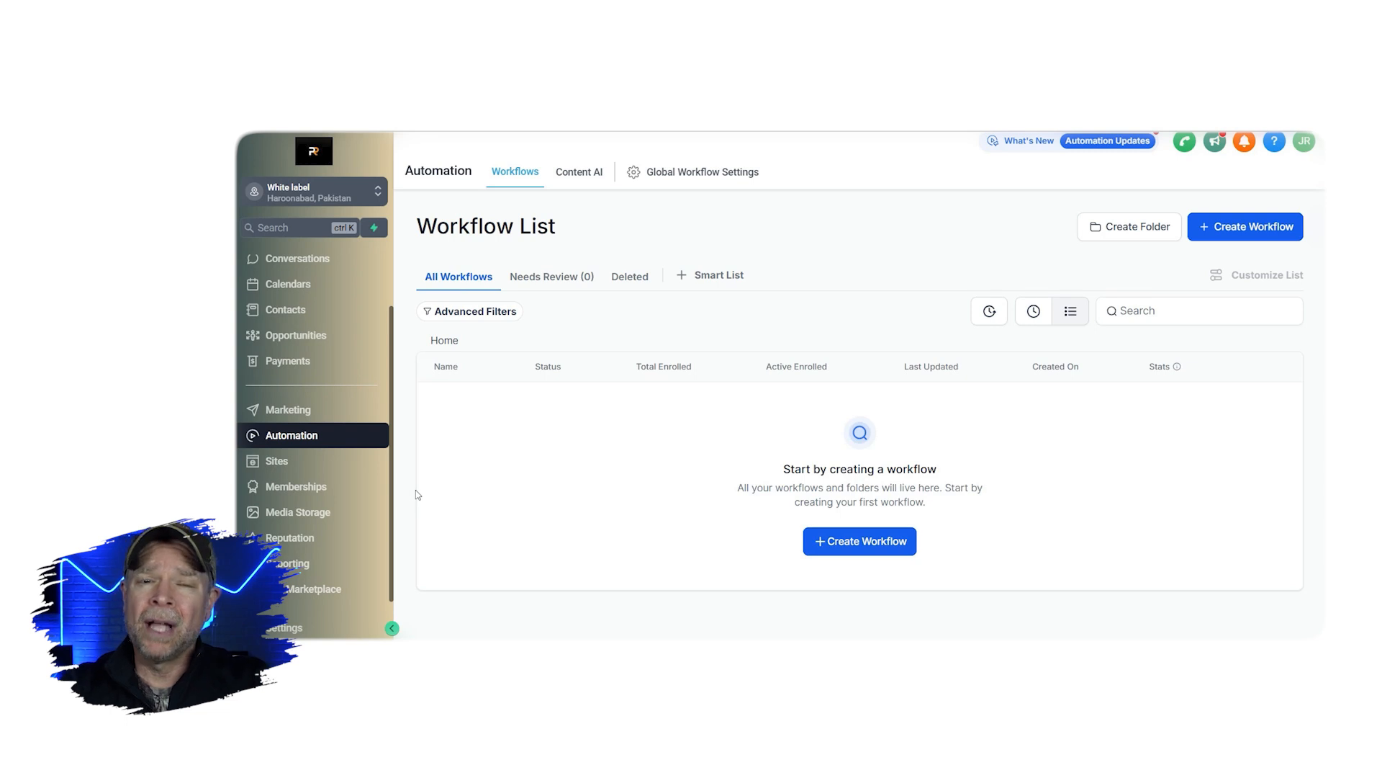
{"action": "left_click", "coordinate": [275, 460]}
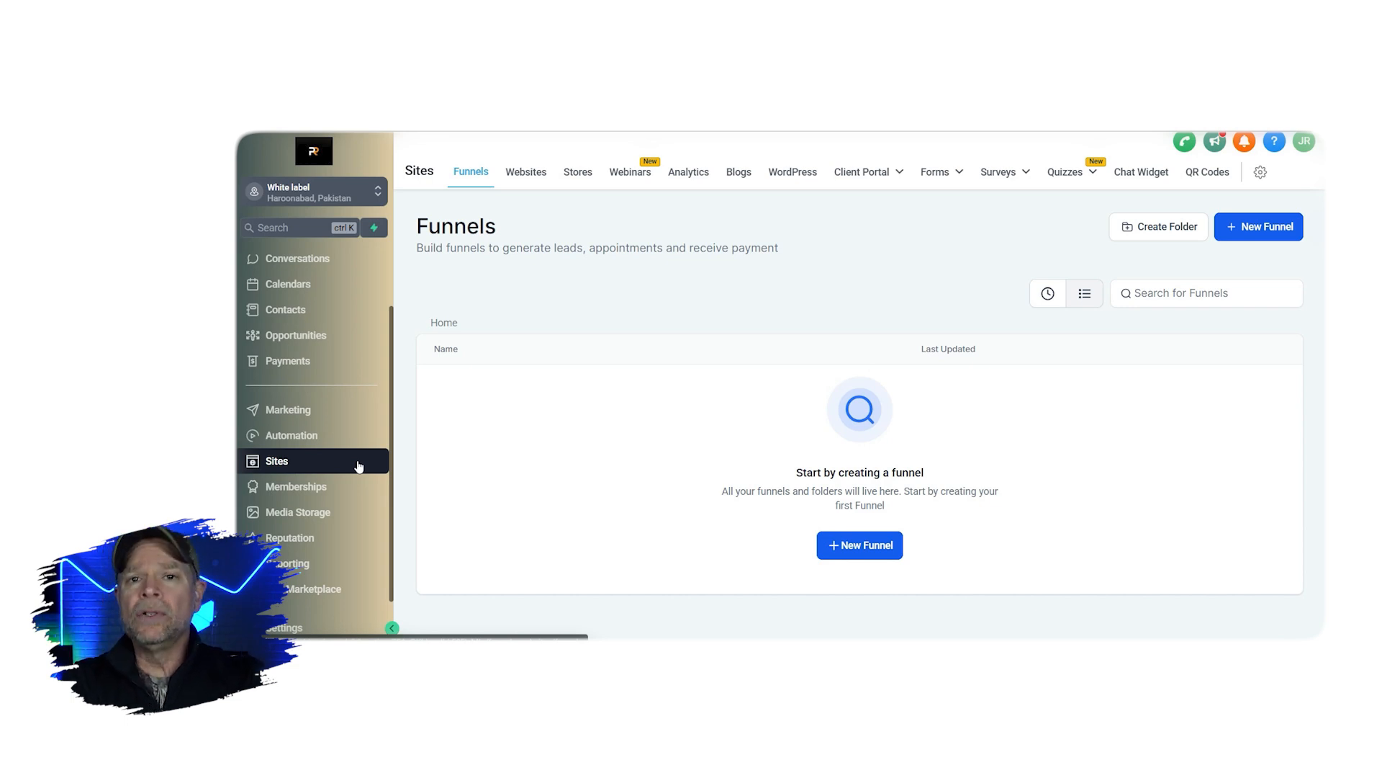
{"action": "left_click", "coordinate": [298, 486]}
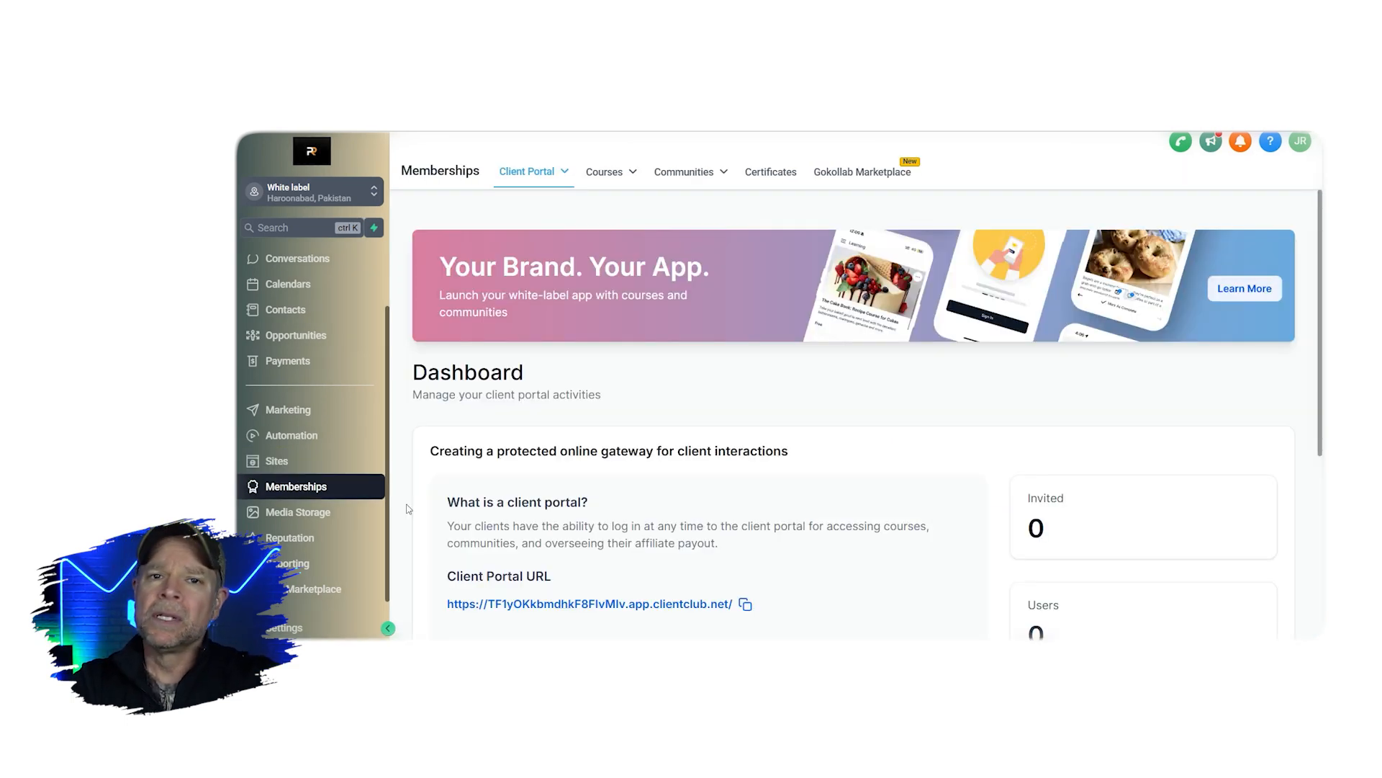
{"action": "scroll", "scroll_direction": "down", "scroll_amount": 3}
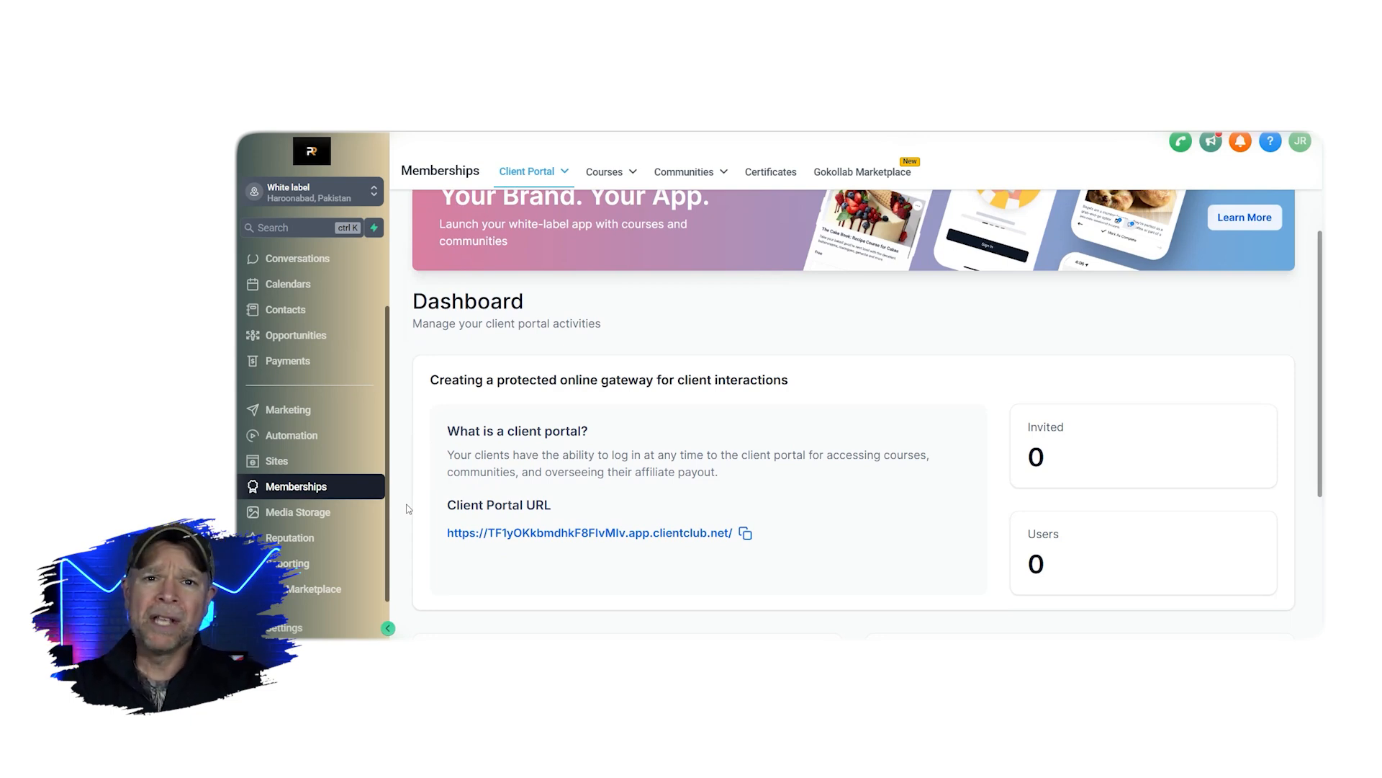
Open Media Storage and dismiss its asset merge notice with Ok.
{"action": "left_click", "coordinate": [298, 511]}
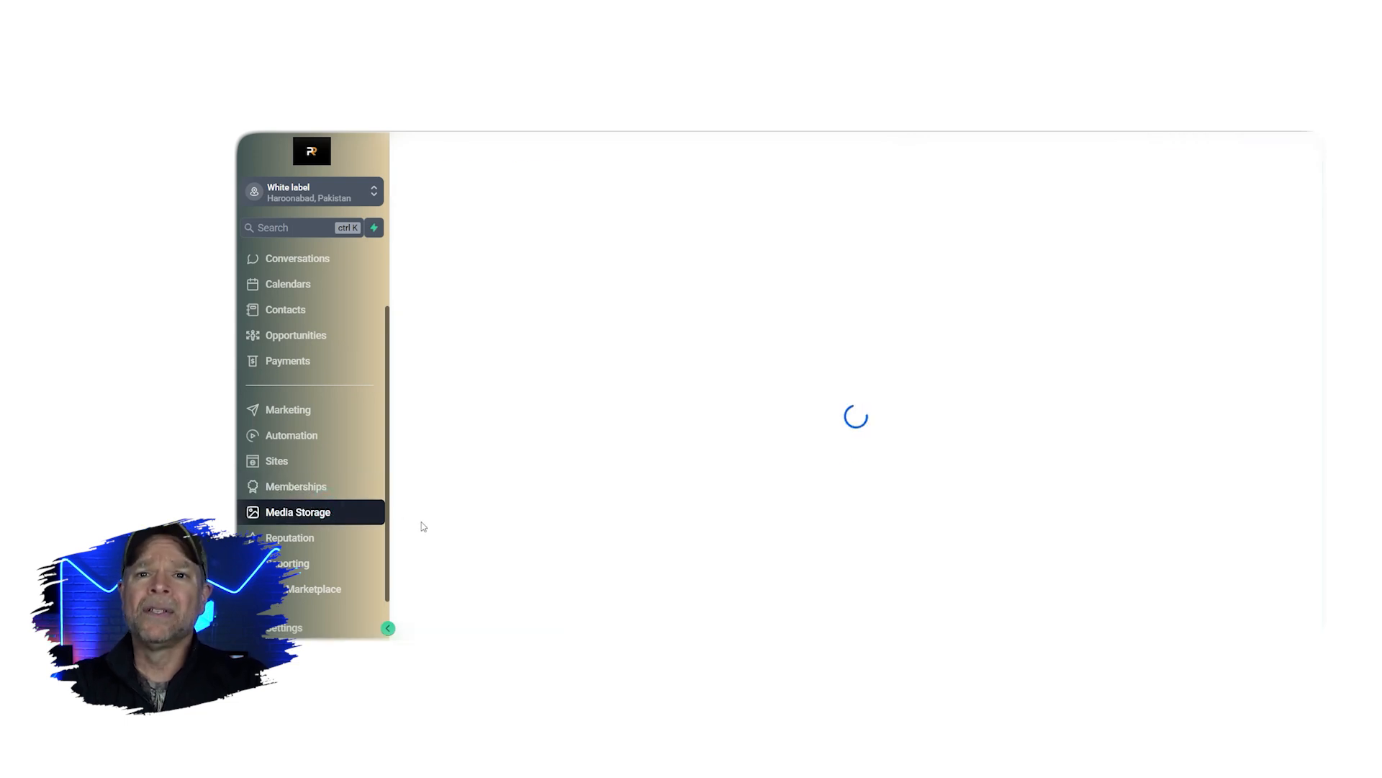
{"action": "left_click", "coordinate": [298, 511]}
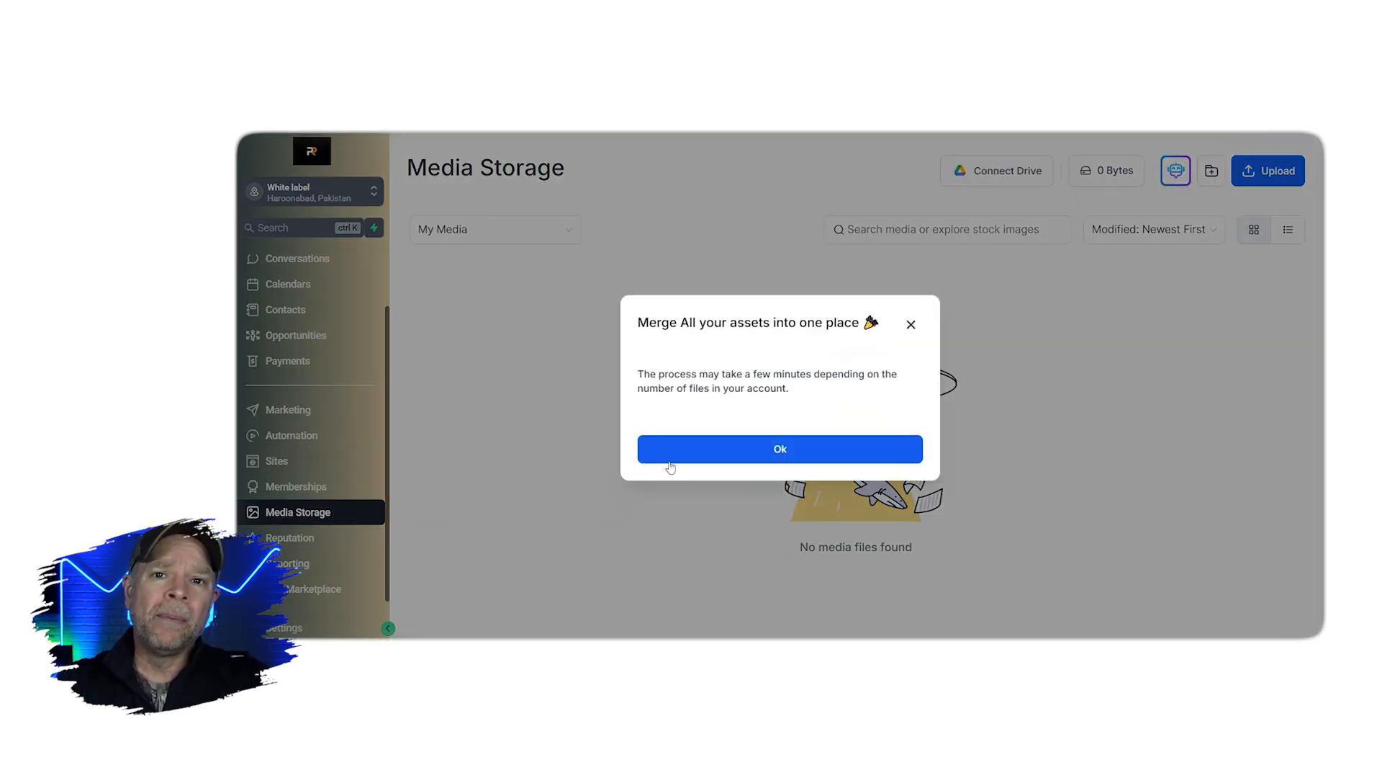
{"action": "left_click", "coordinate": [779, 448]}
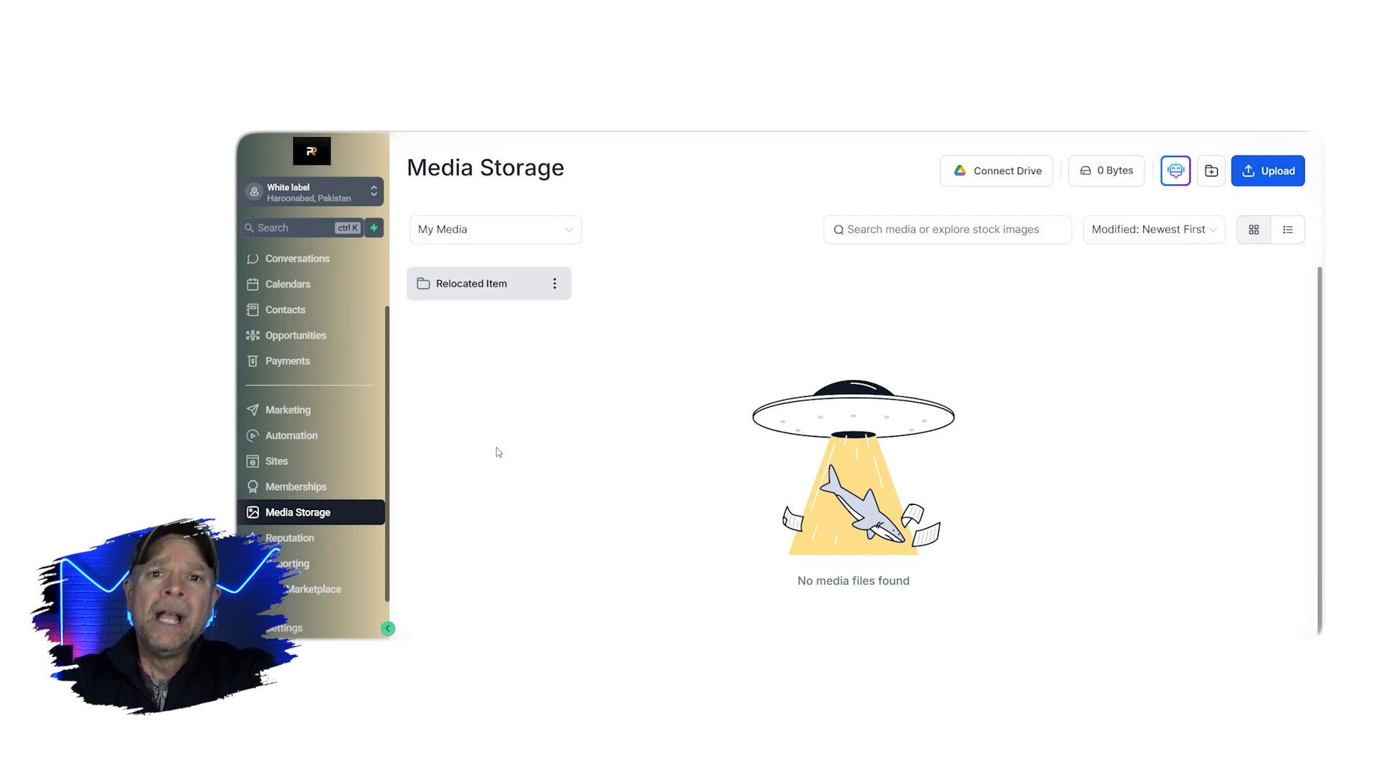
View the Reputation overview, then the Reporting custom reports page.
{"action": "left_click", "coordinate": [290, 538]}
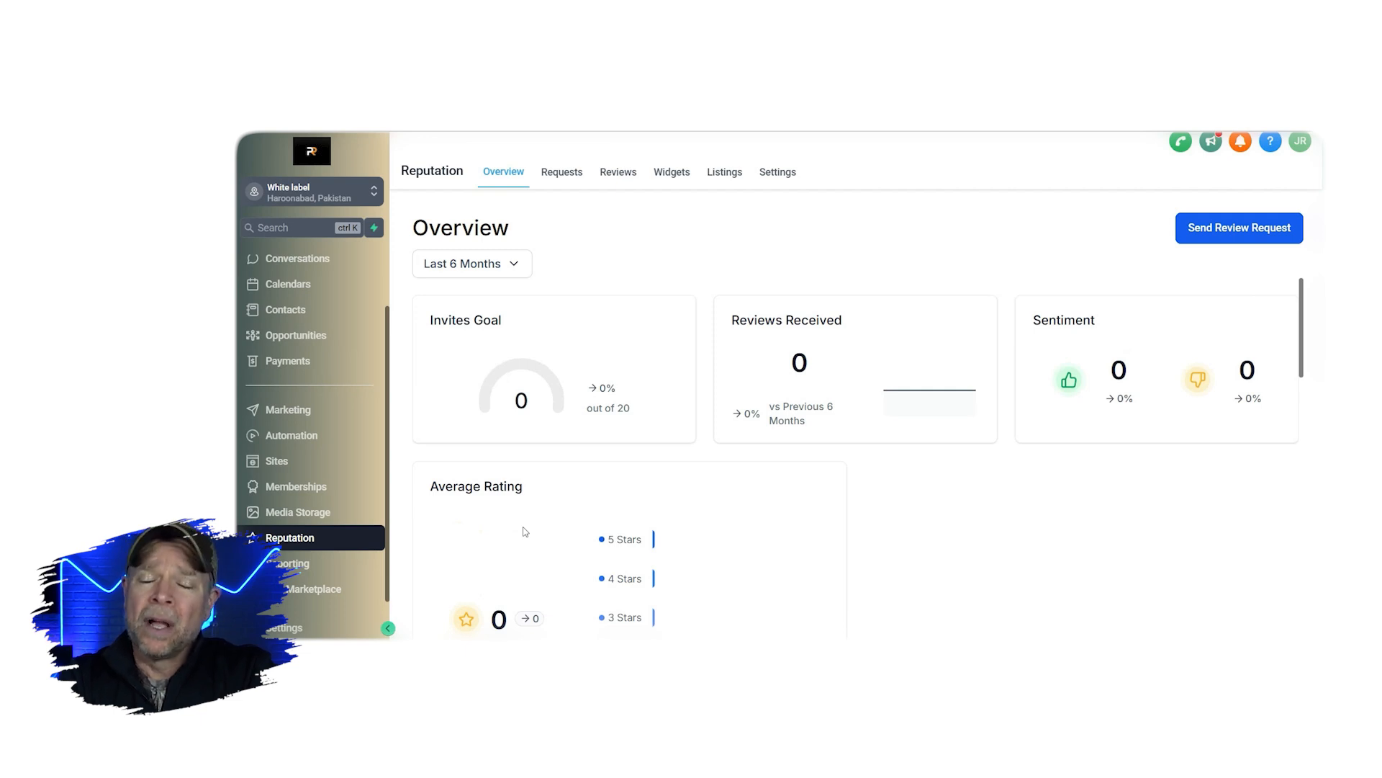
{"action": "scroll", "scroll_direction": "down", "scroll_amount": 3}
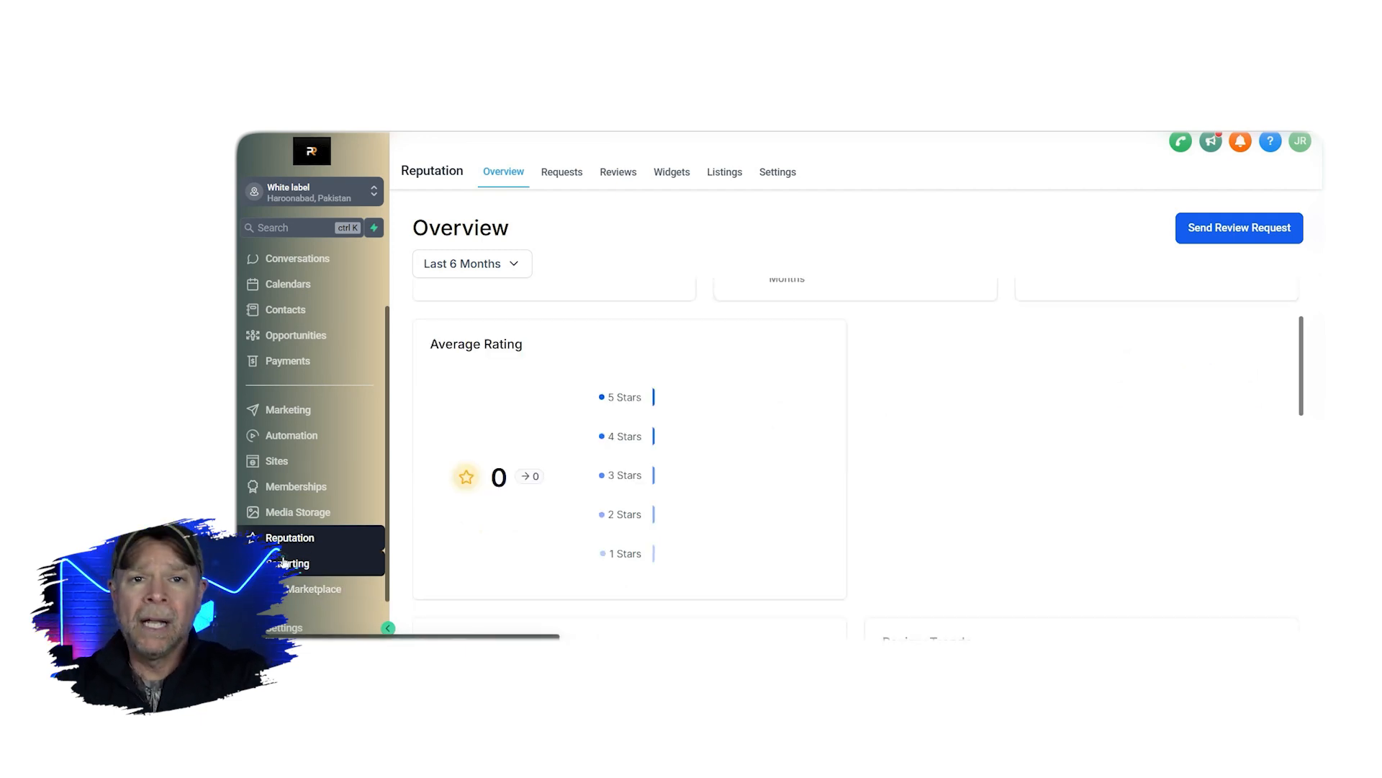
{"action": "left_click", "coordinate": [291, 563]}
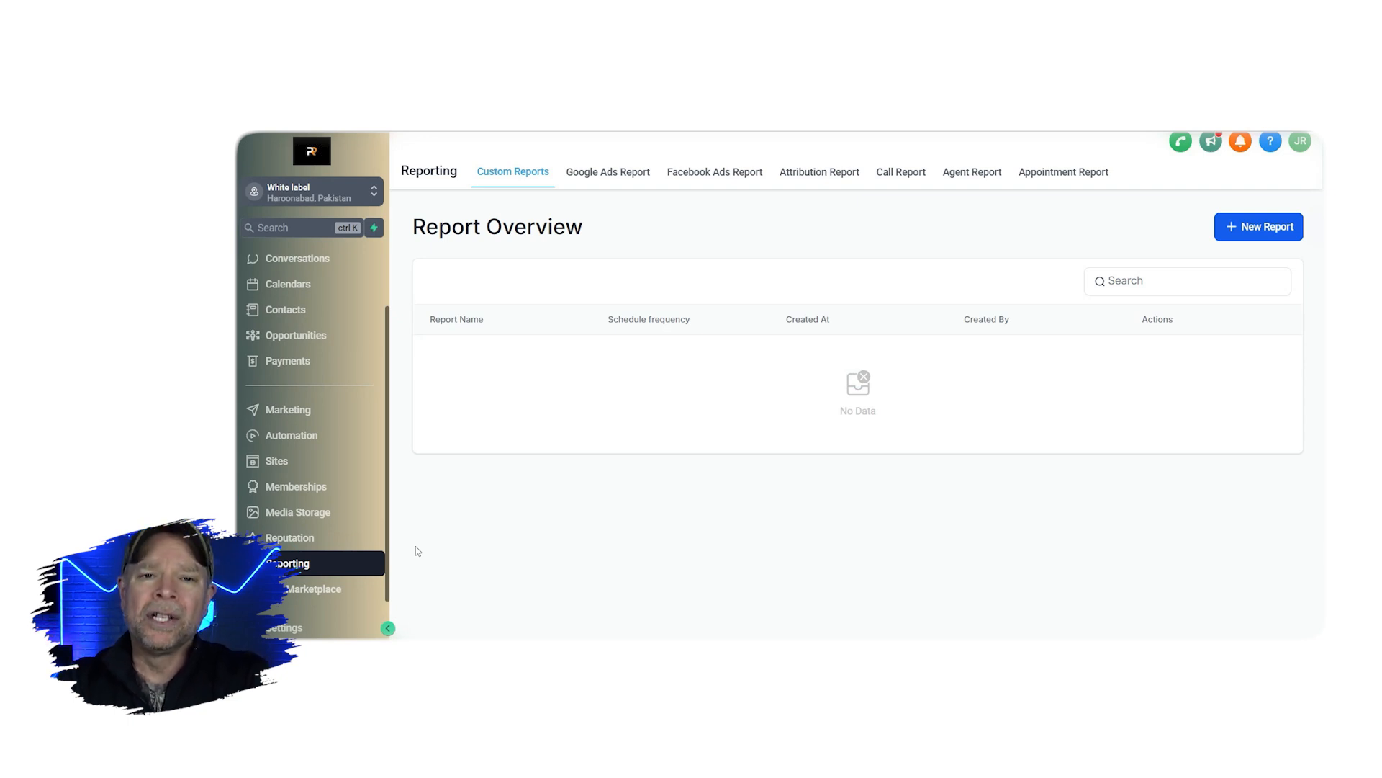
{"action": "mouse_move", "coordinate": [316, 589]}
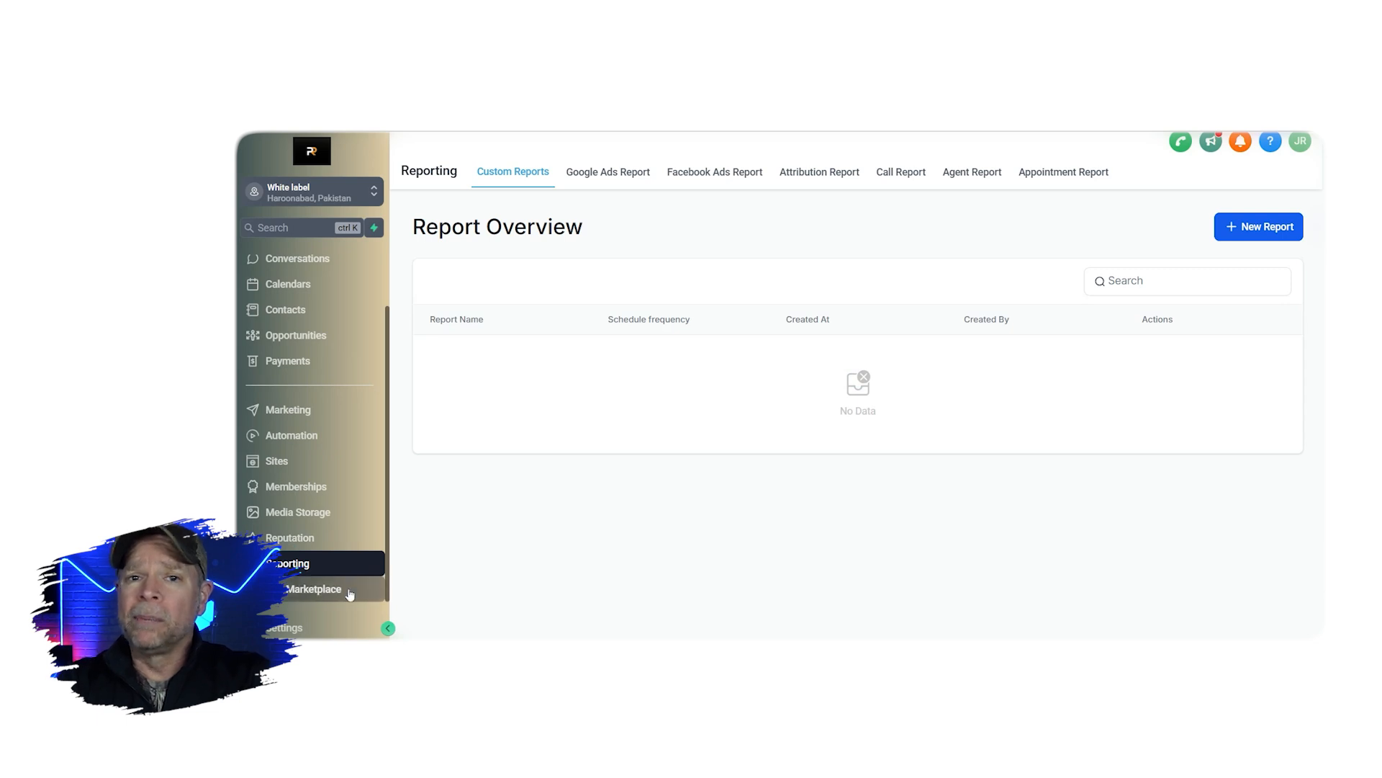
Browse the 406-app Marketplace, then bring up the sub-account Settings menu.
{"action": "left_click", "coordinate": [314, 588]}
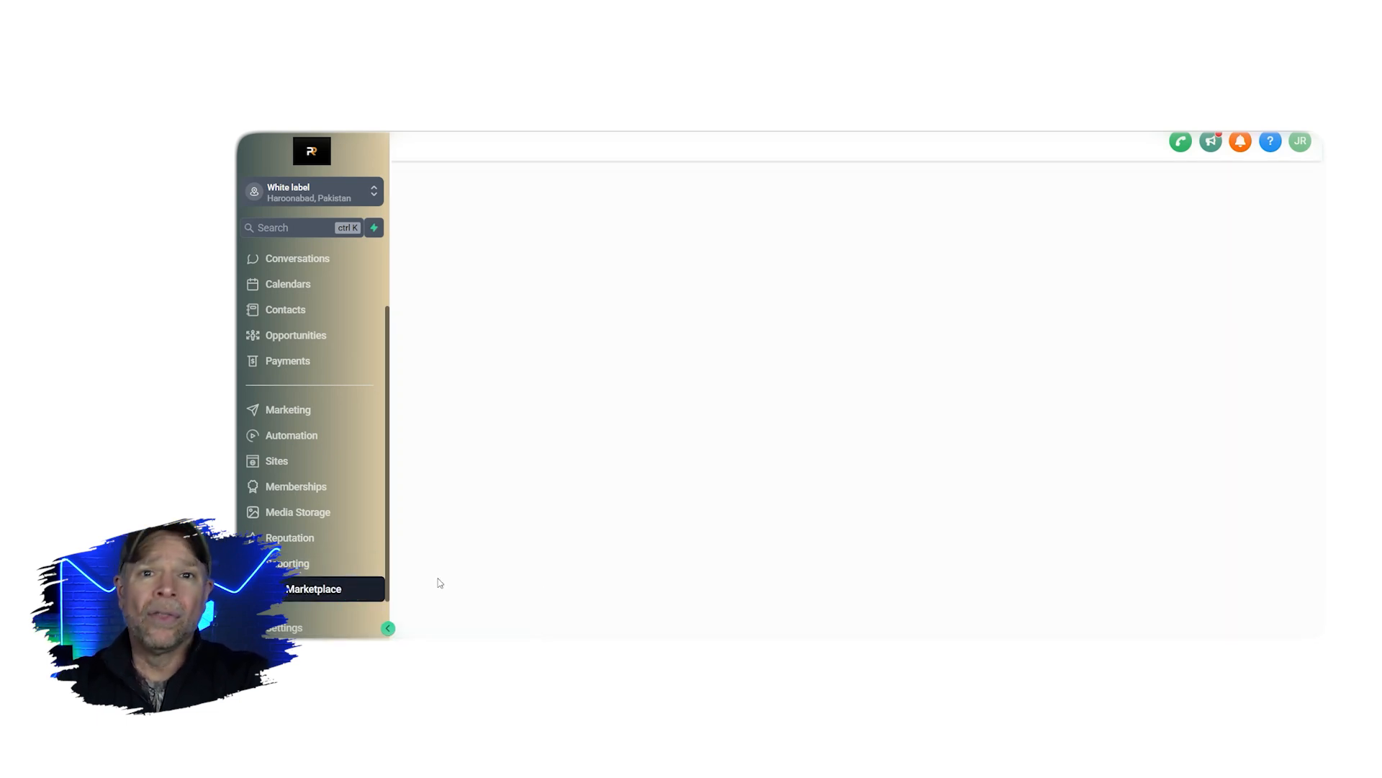
{"action": "left_click", "coordinate": [314, 589]}
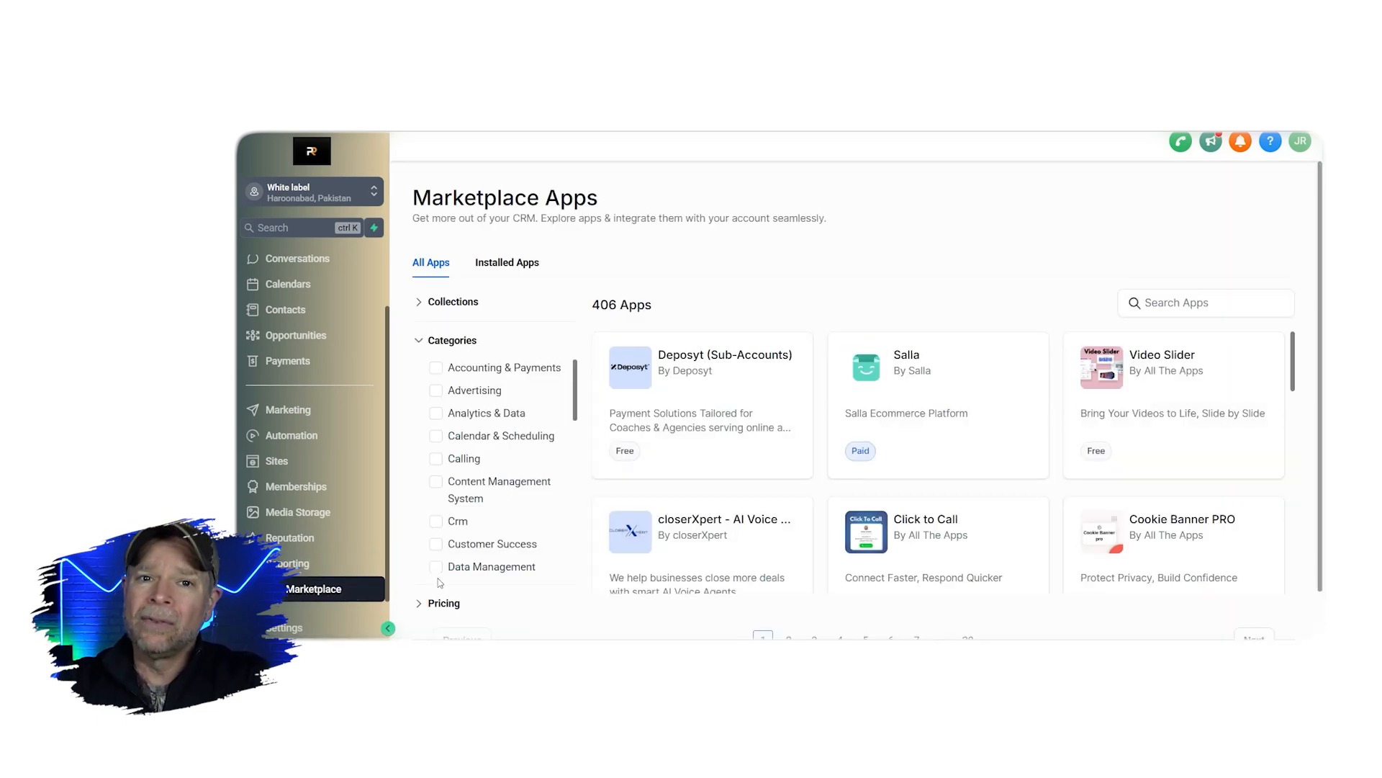
{"action": "scroll", "scroll_direction": "down", "scroll_amount": 3}
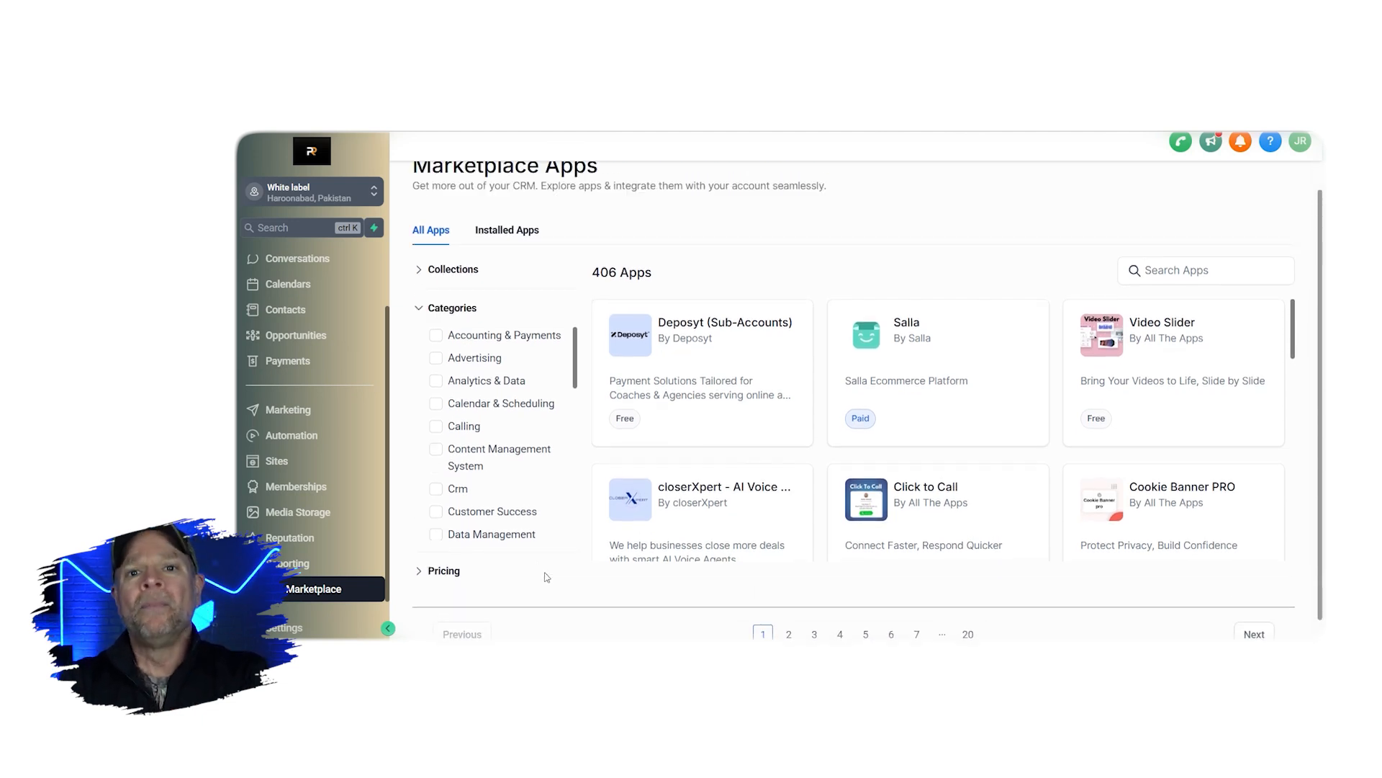
{"action": "scroll", "scroll_direction": "down", "scroll_amount": 3}
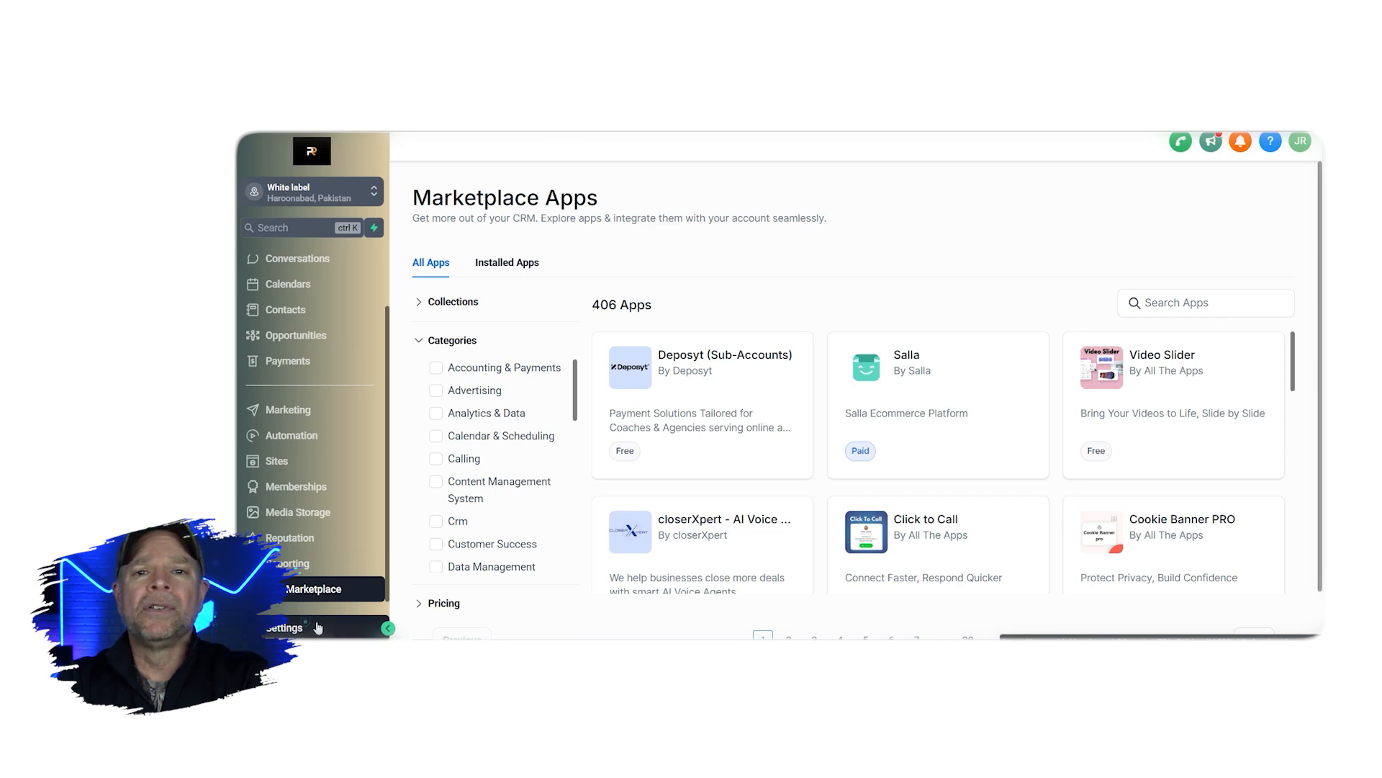
{"action": "left_click", "coordinate": [284, 628]}
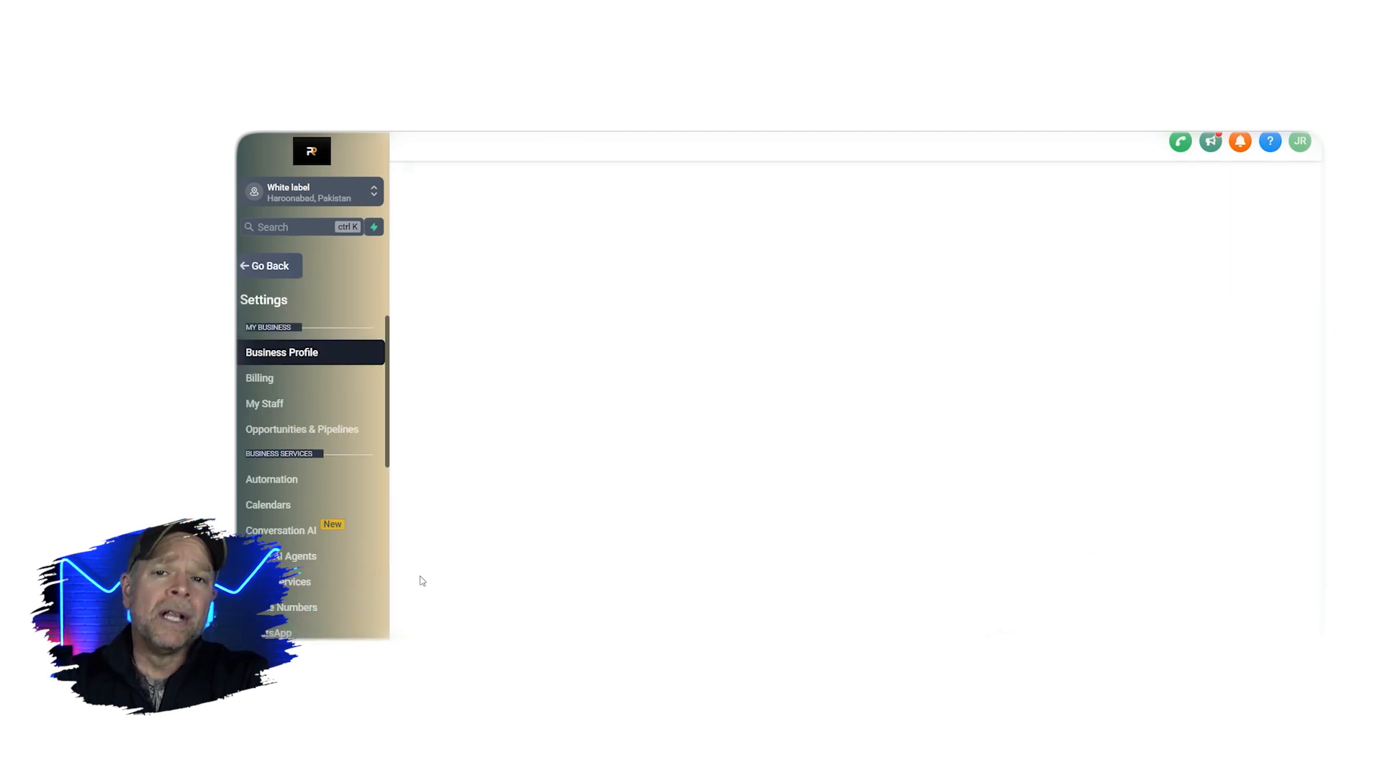
Leave the sub-account settings and scroll through the Finance Hub accounts and savings goals.
{"action": "left_click", "coordinate": [283, 352]}
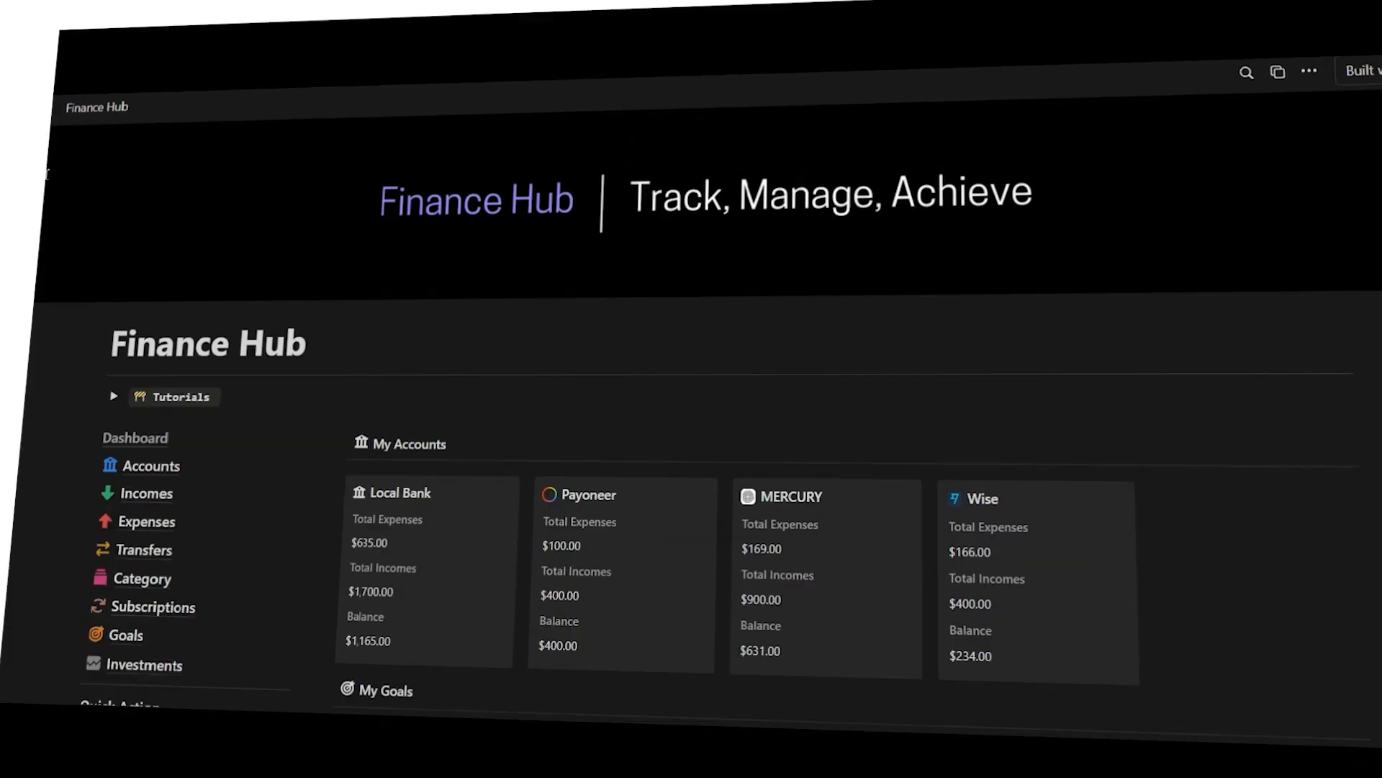
{"action": "scroll", "scroll_direction": "down", "scroll_amount": 3}
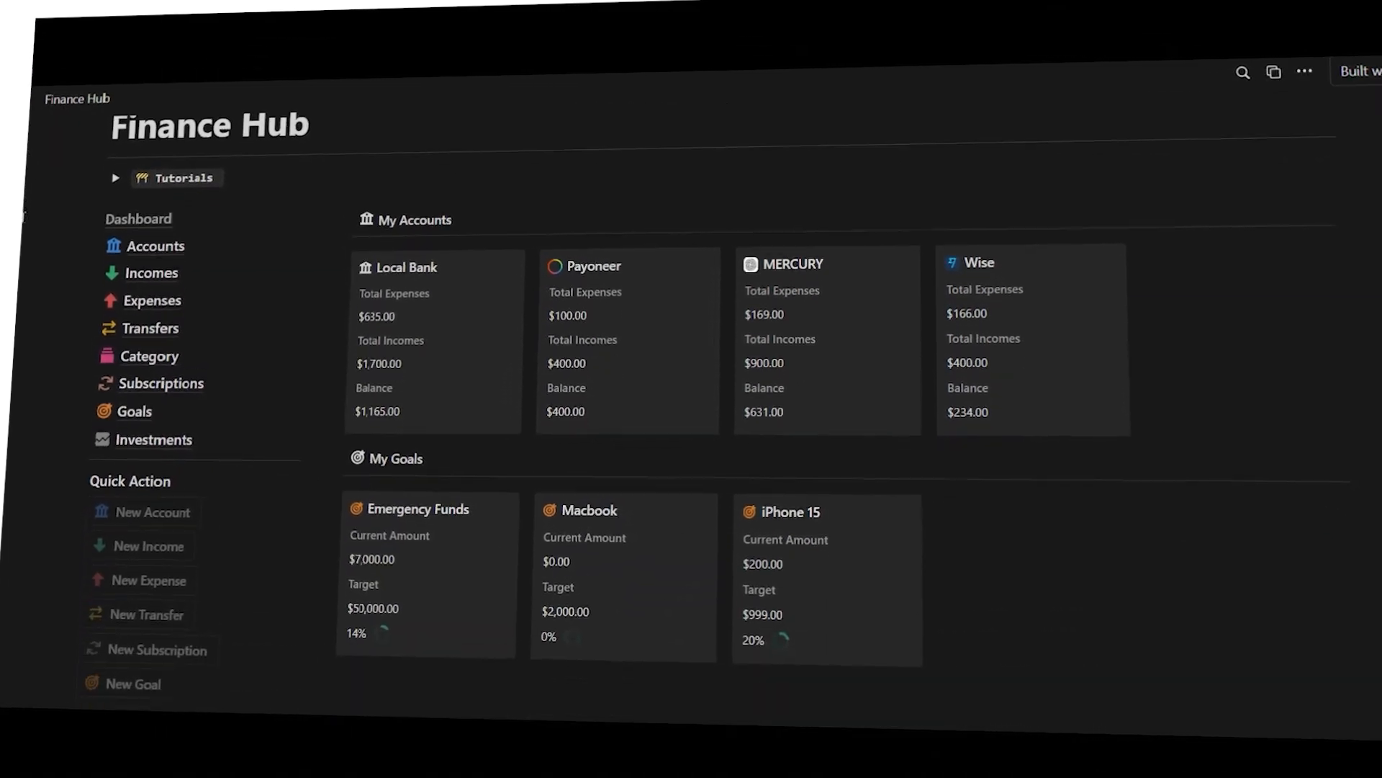